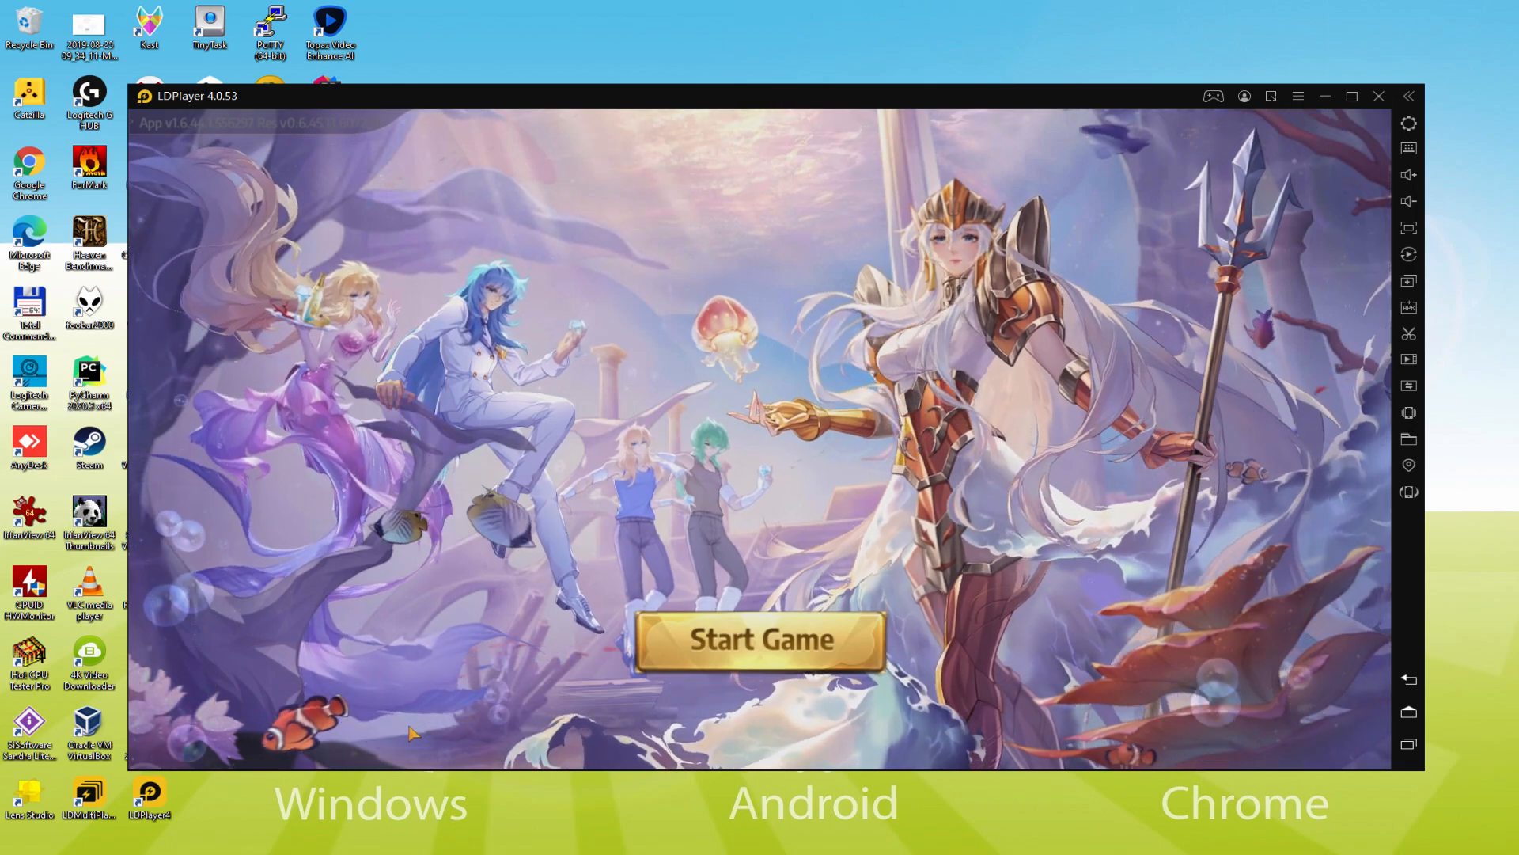
- Start Saint Seiya Awakening from its title screen and advance the opening dialogue
left_click(758, 641)
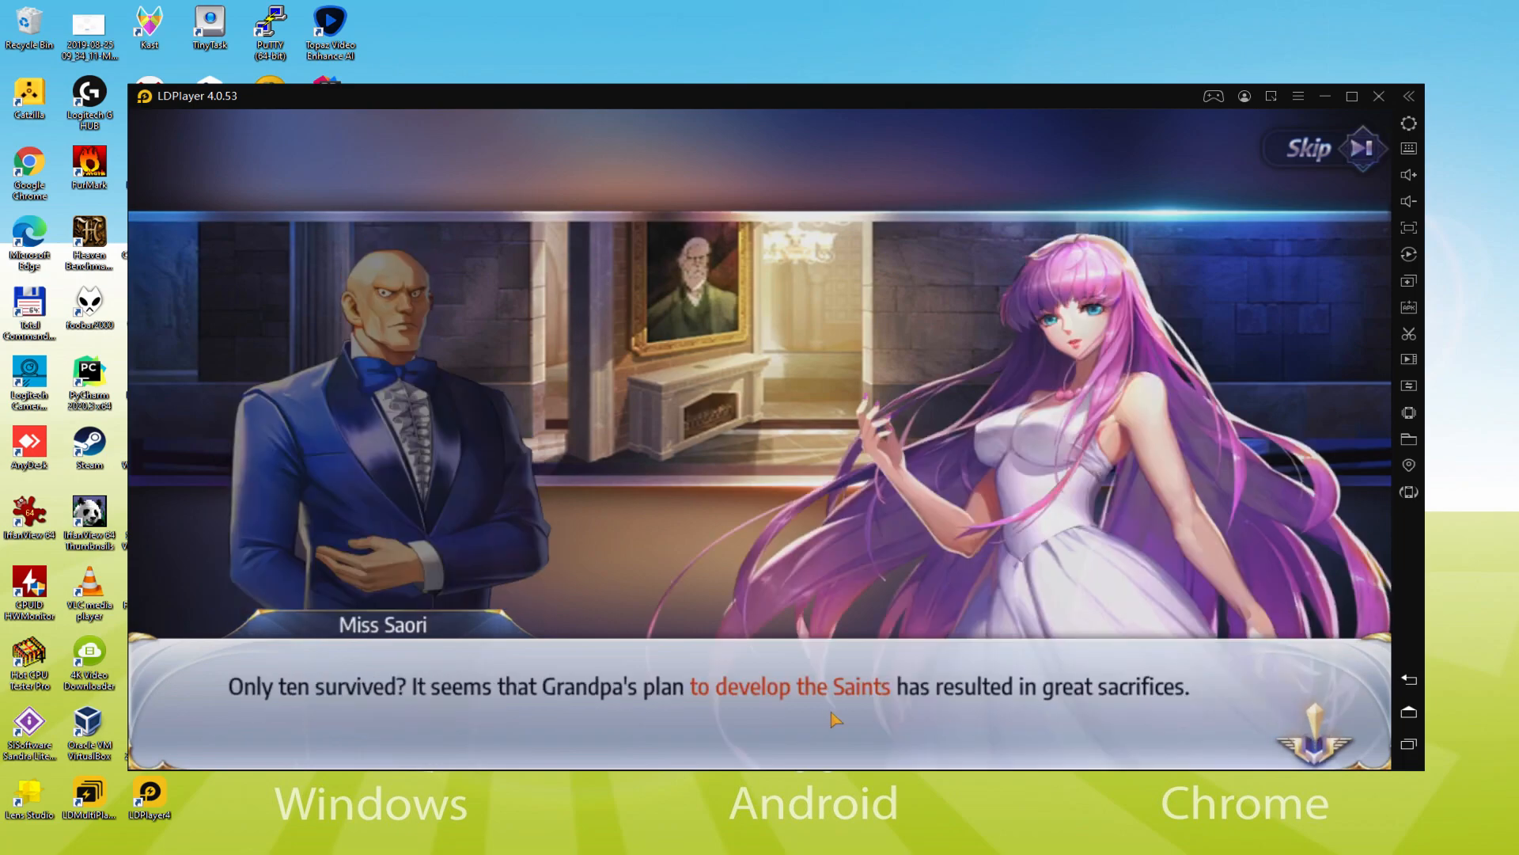
left_click(835, 718)
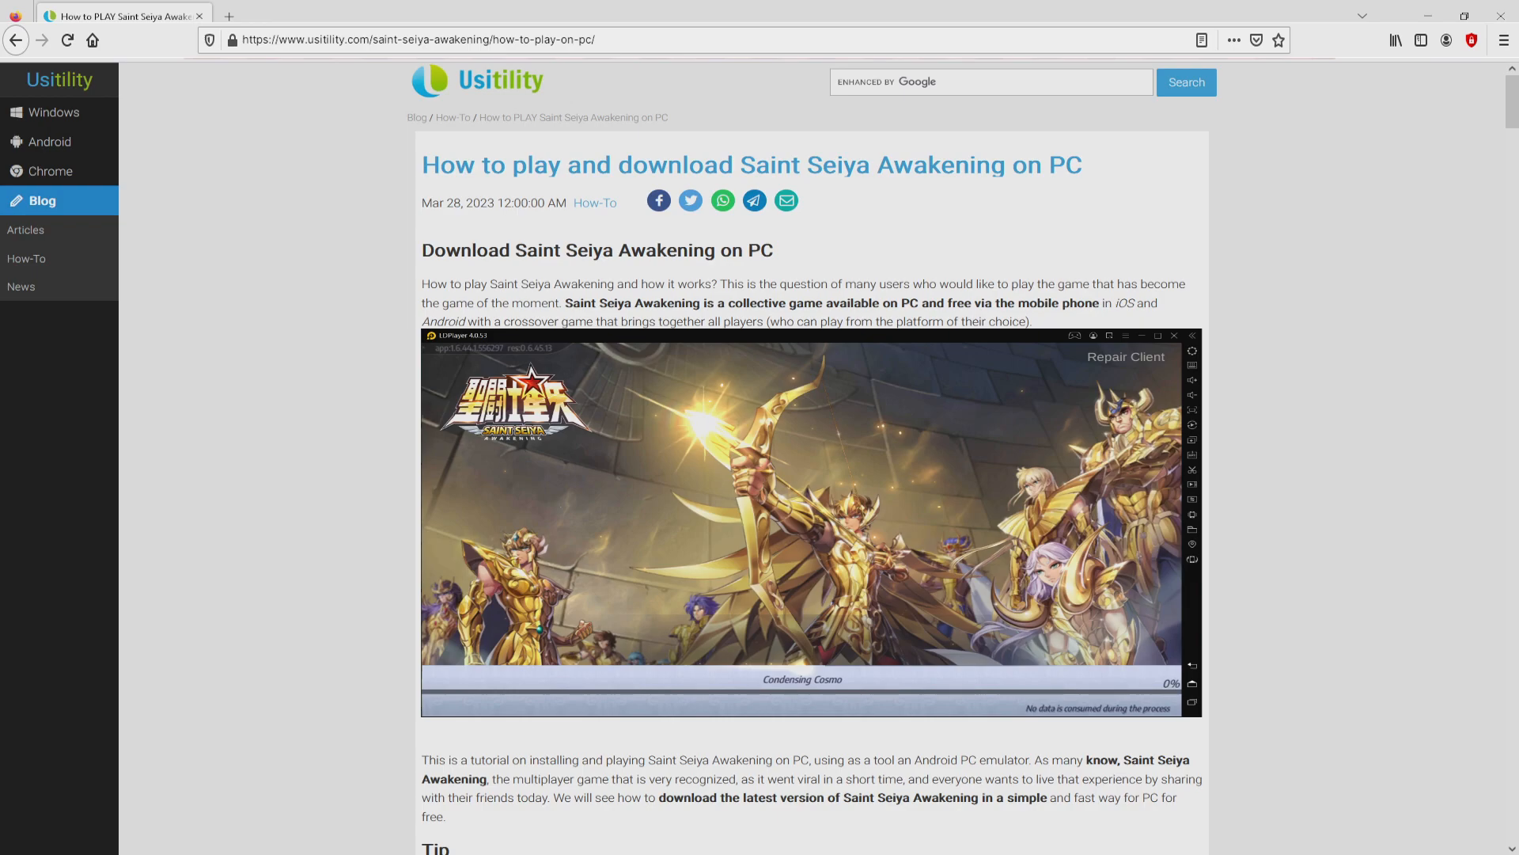
- Follow the Usitility article's green Download on PC link to the LDPlayer game page
scroll("down", 3)
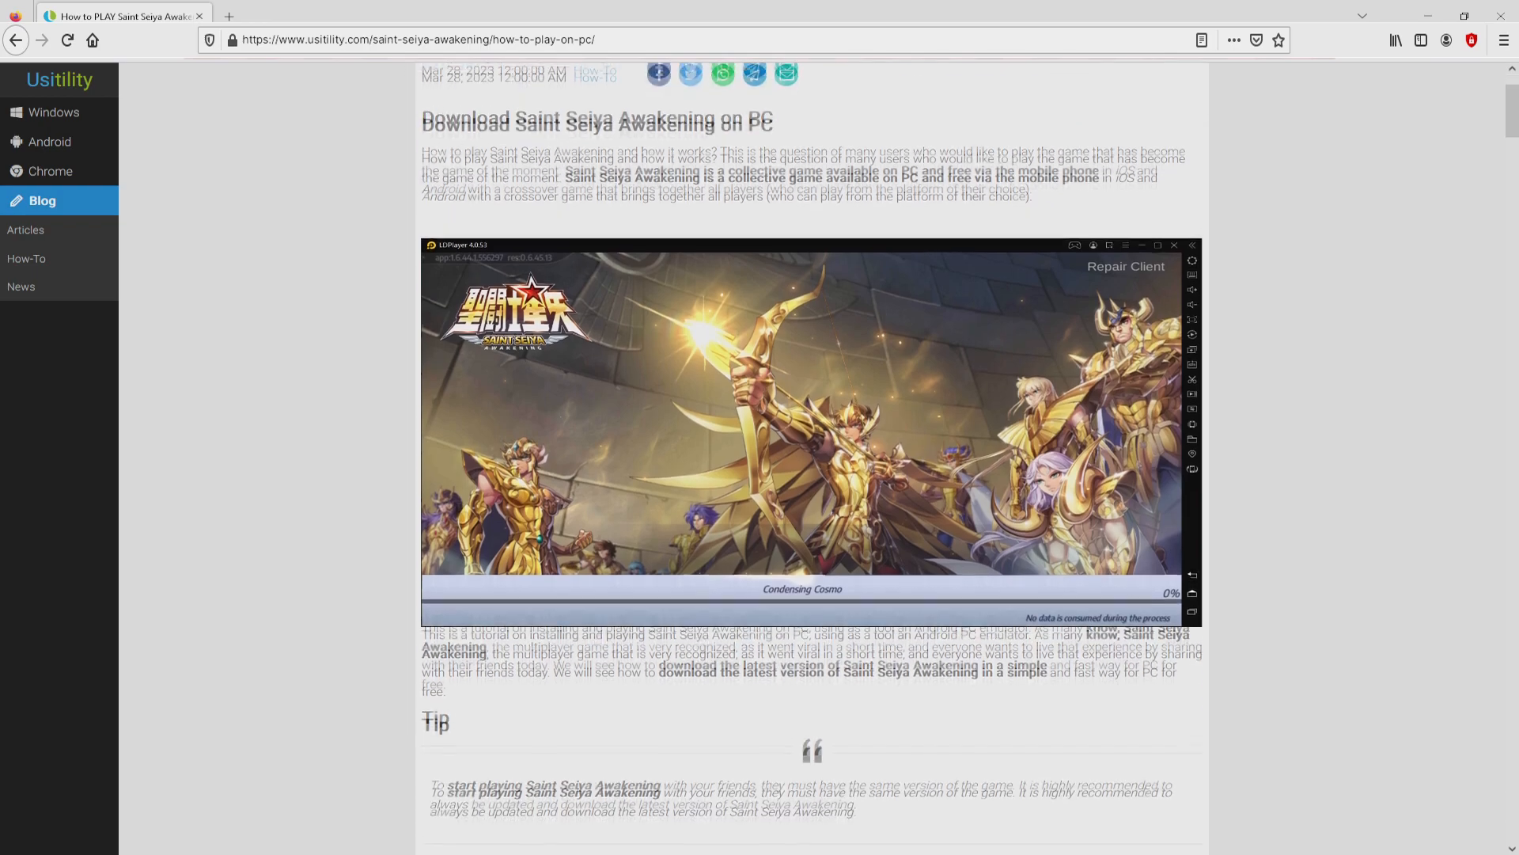
scroll("down", 3)
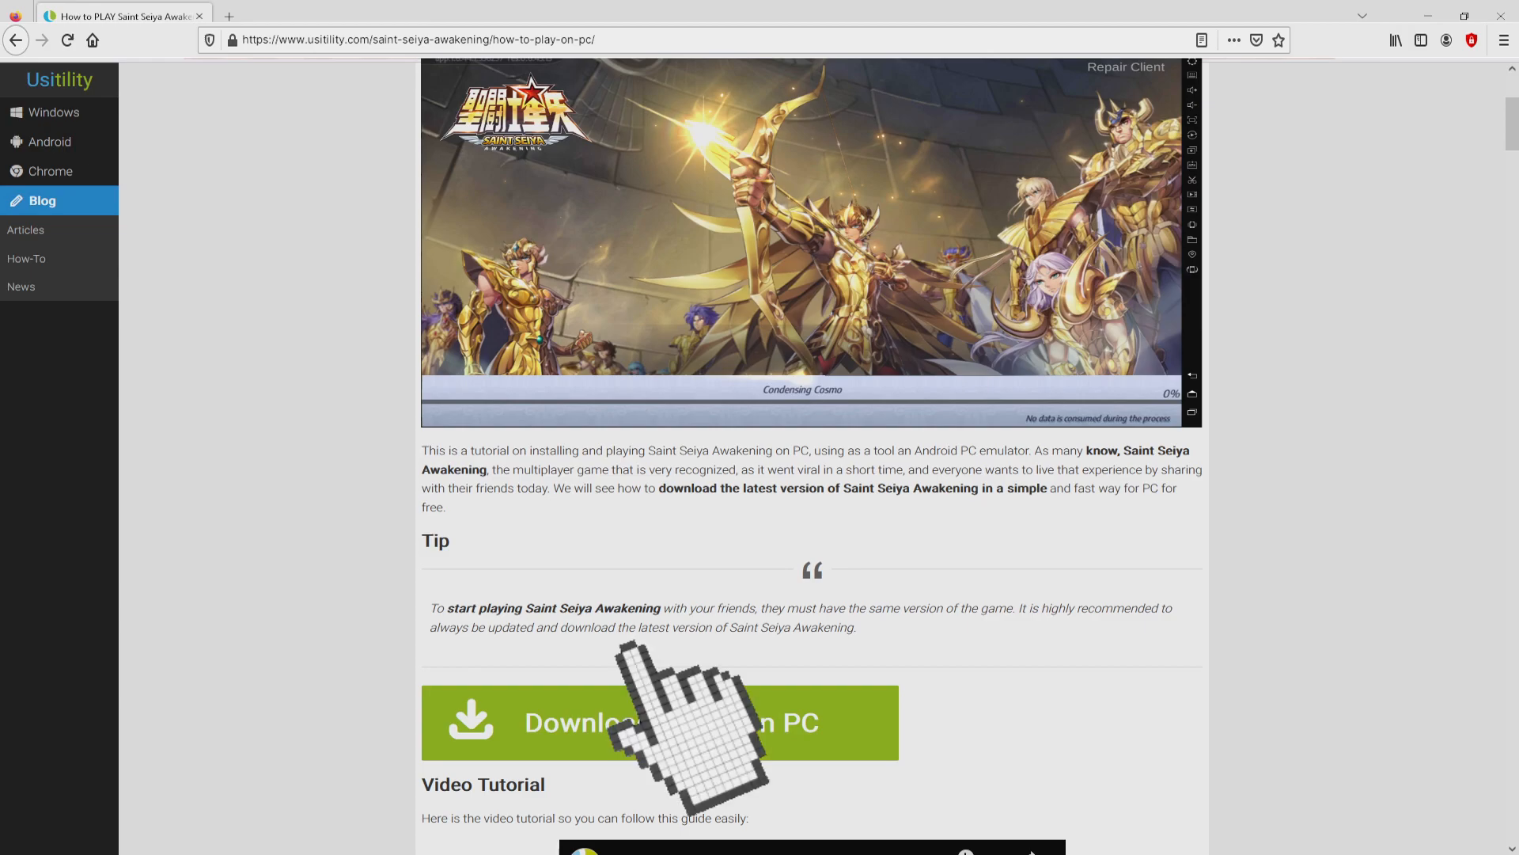
left_click(659, 722)
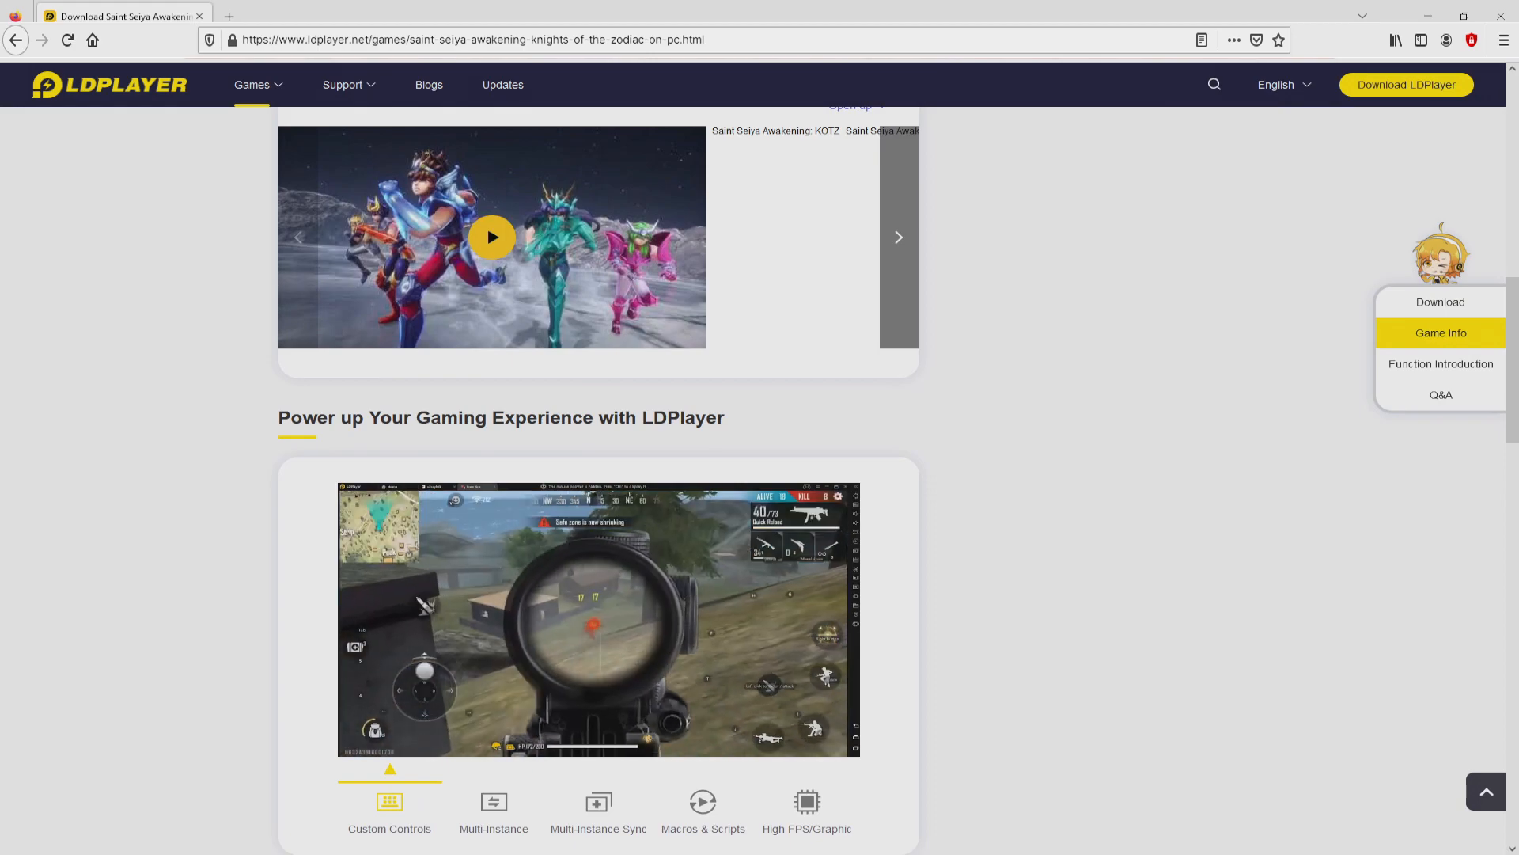
- Preview the Multi-Instance, Multi-Instance Sync, Macros & Scripts and High FPS/Graphic features
left_click(494, 808)
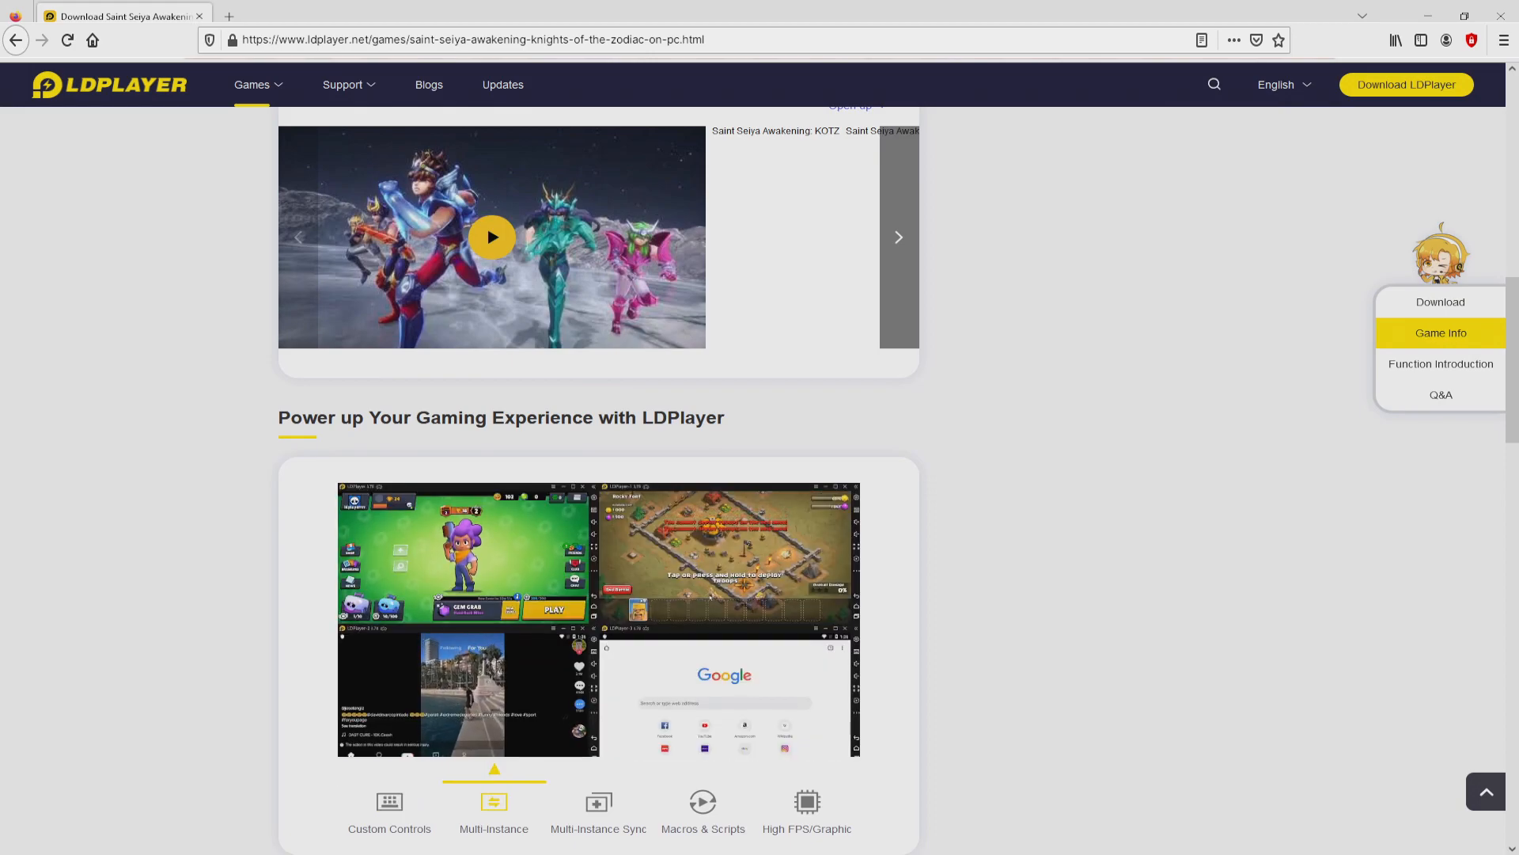
left_click(598, 810)
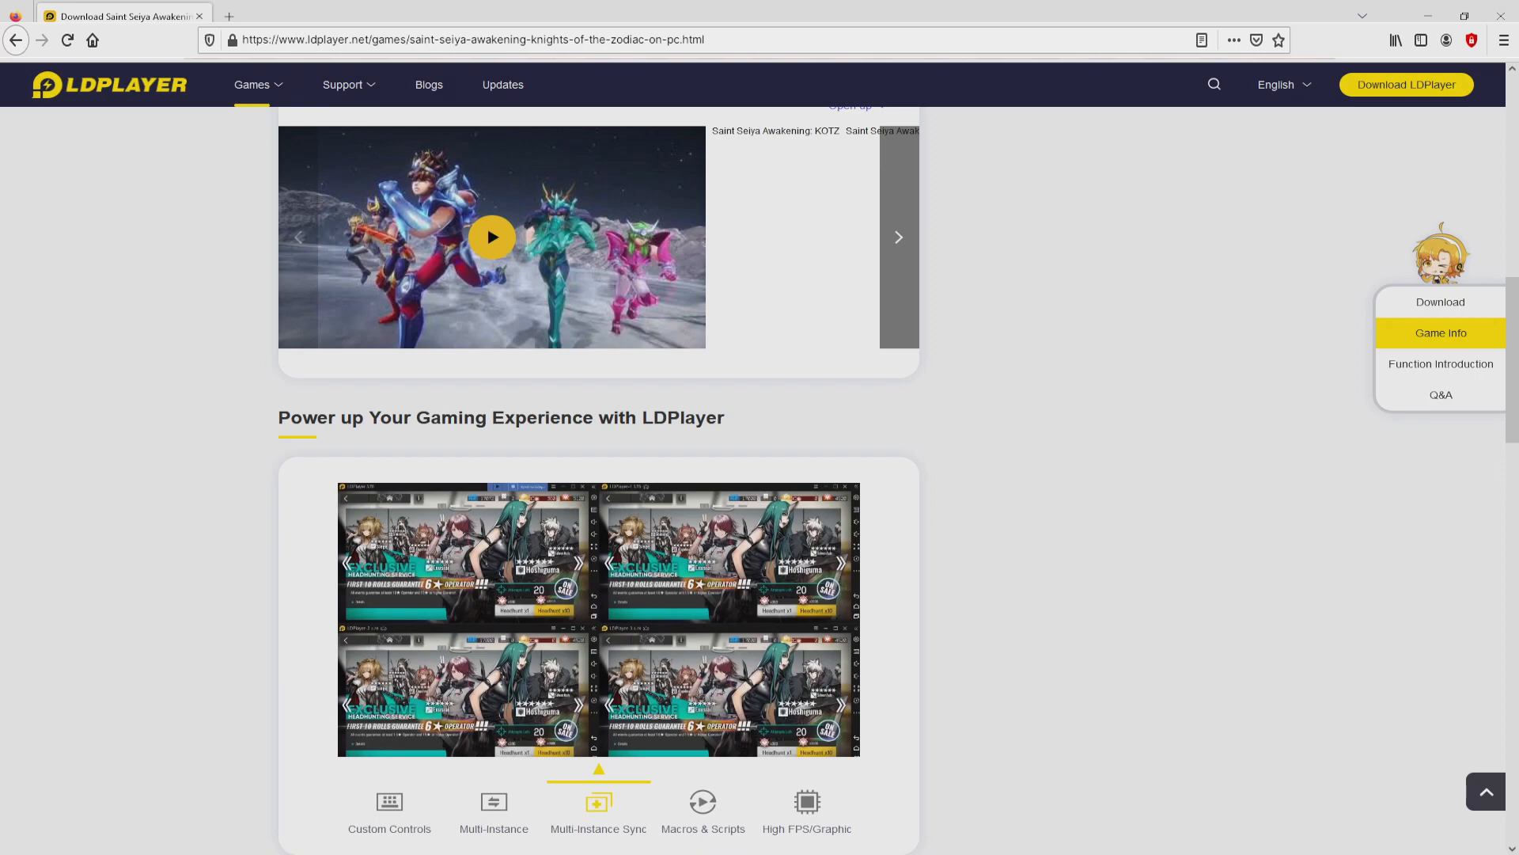
left_click(702, 810)
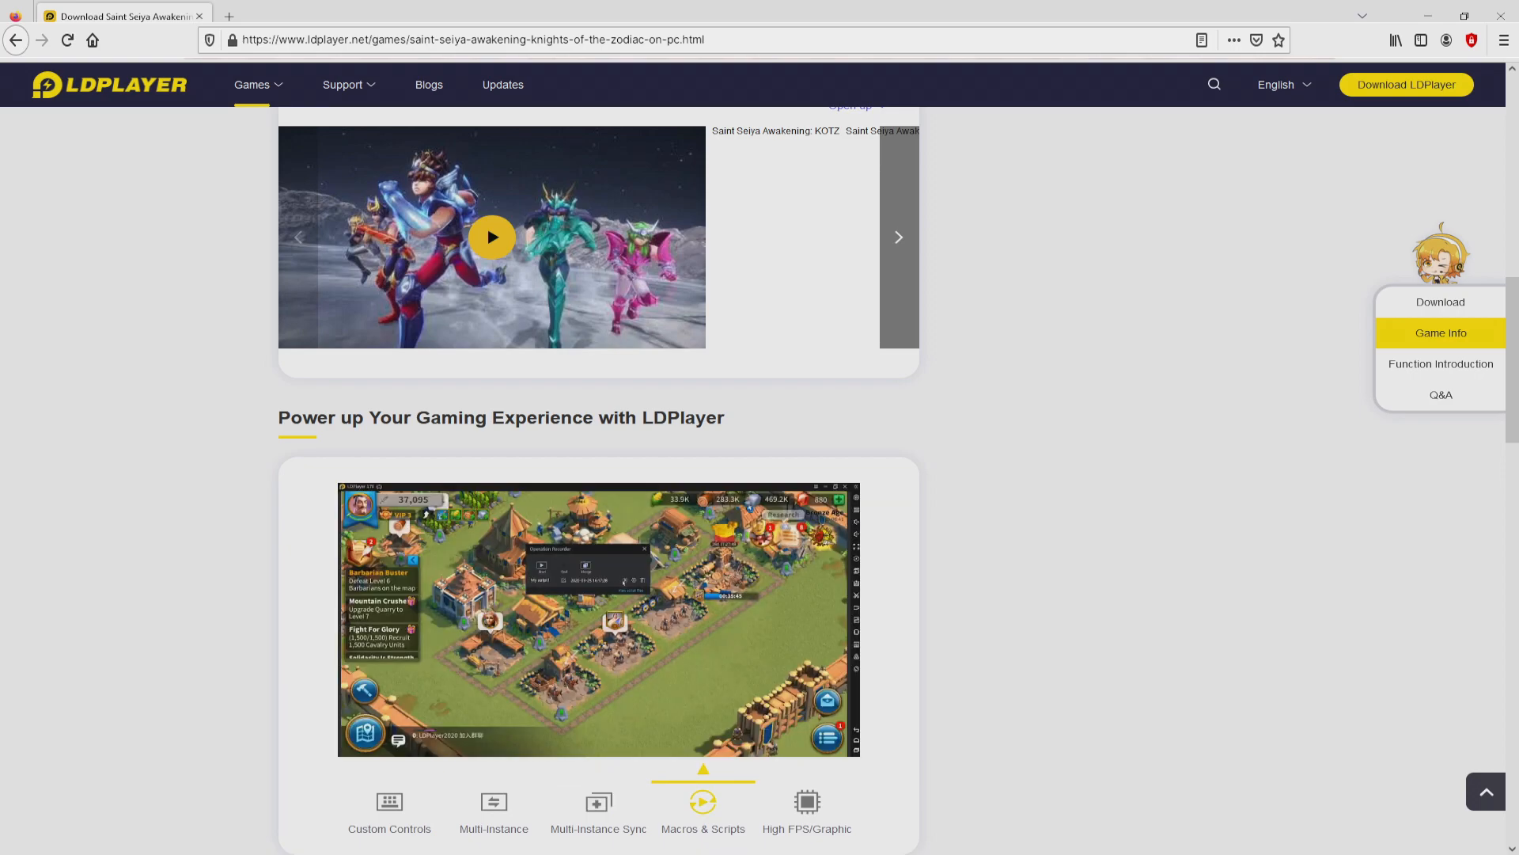
left_click(805, 812)
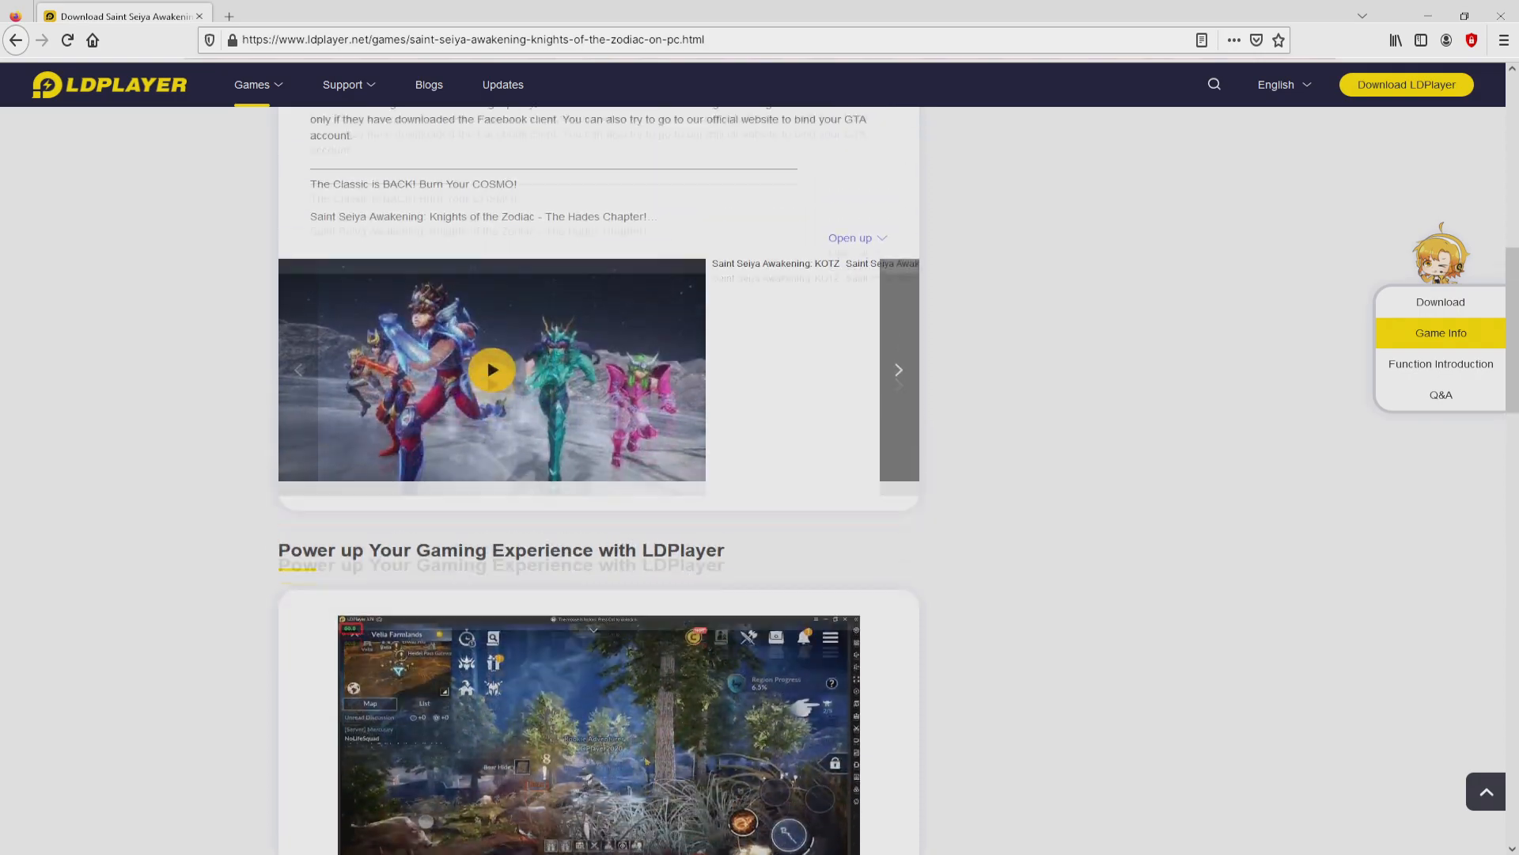
- Download Saint Seiya Awakening: KOTZ for PC from the yellow button at the page top
scroll("up", 3)
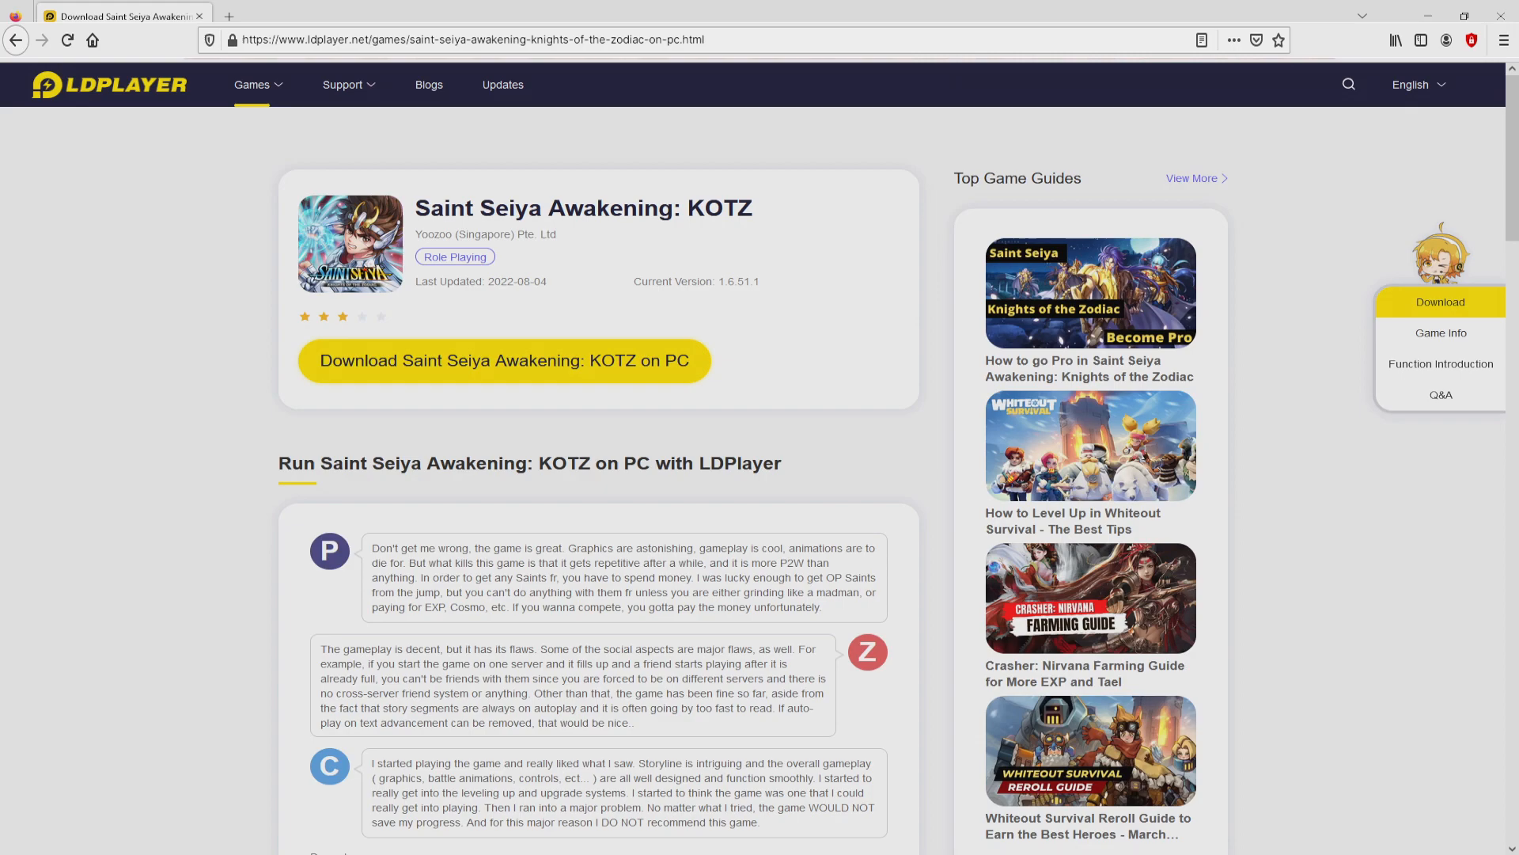
left_click(503, 360)
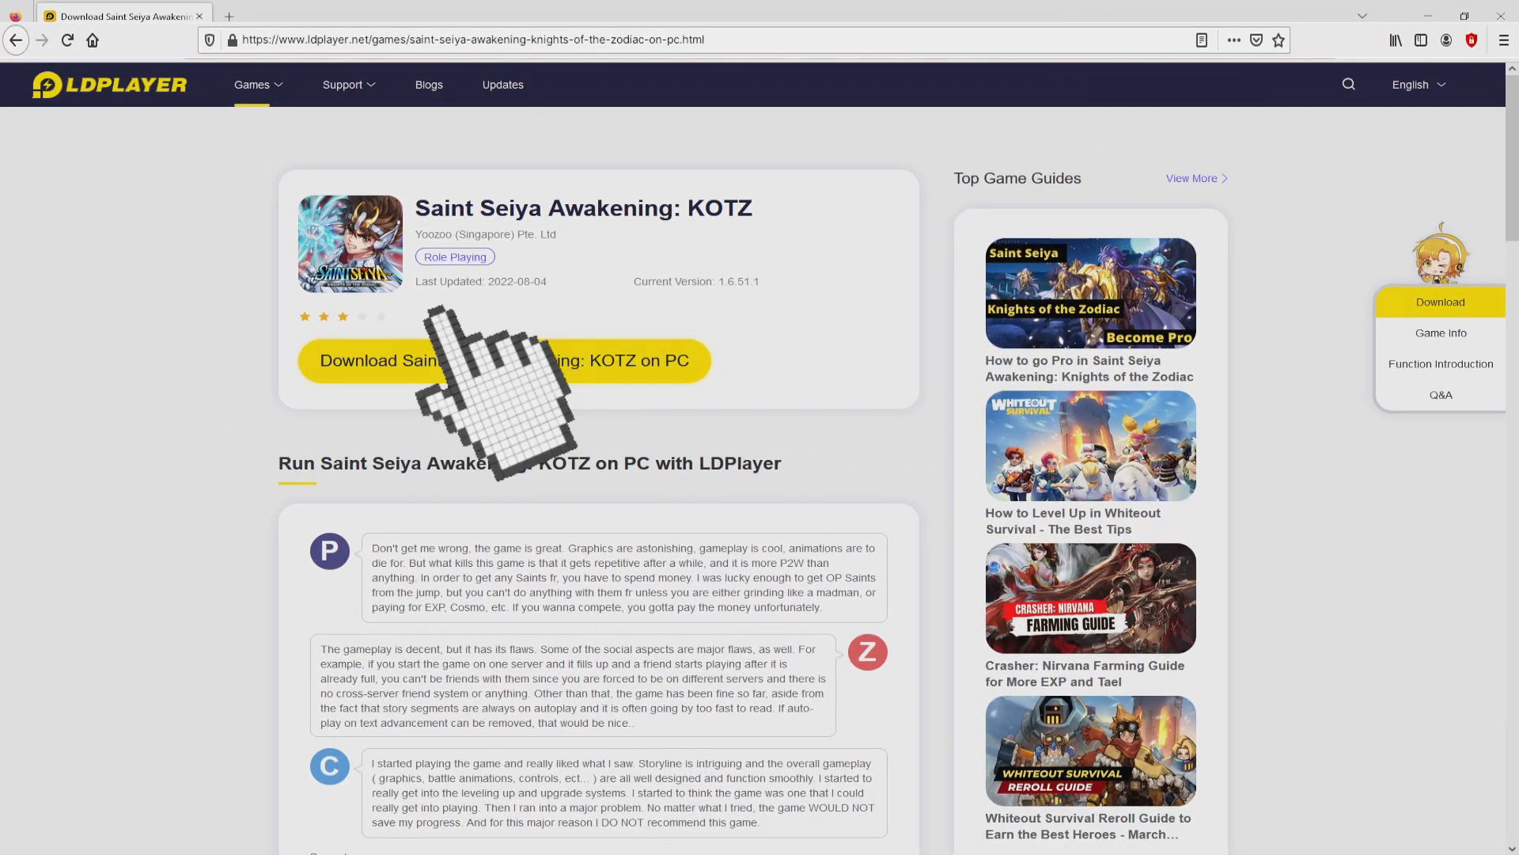
left_click(504, 359)
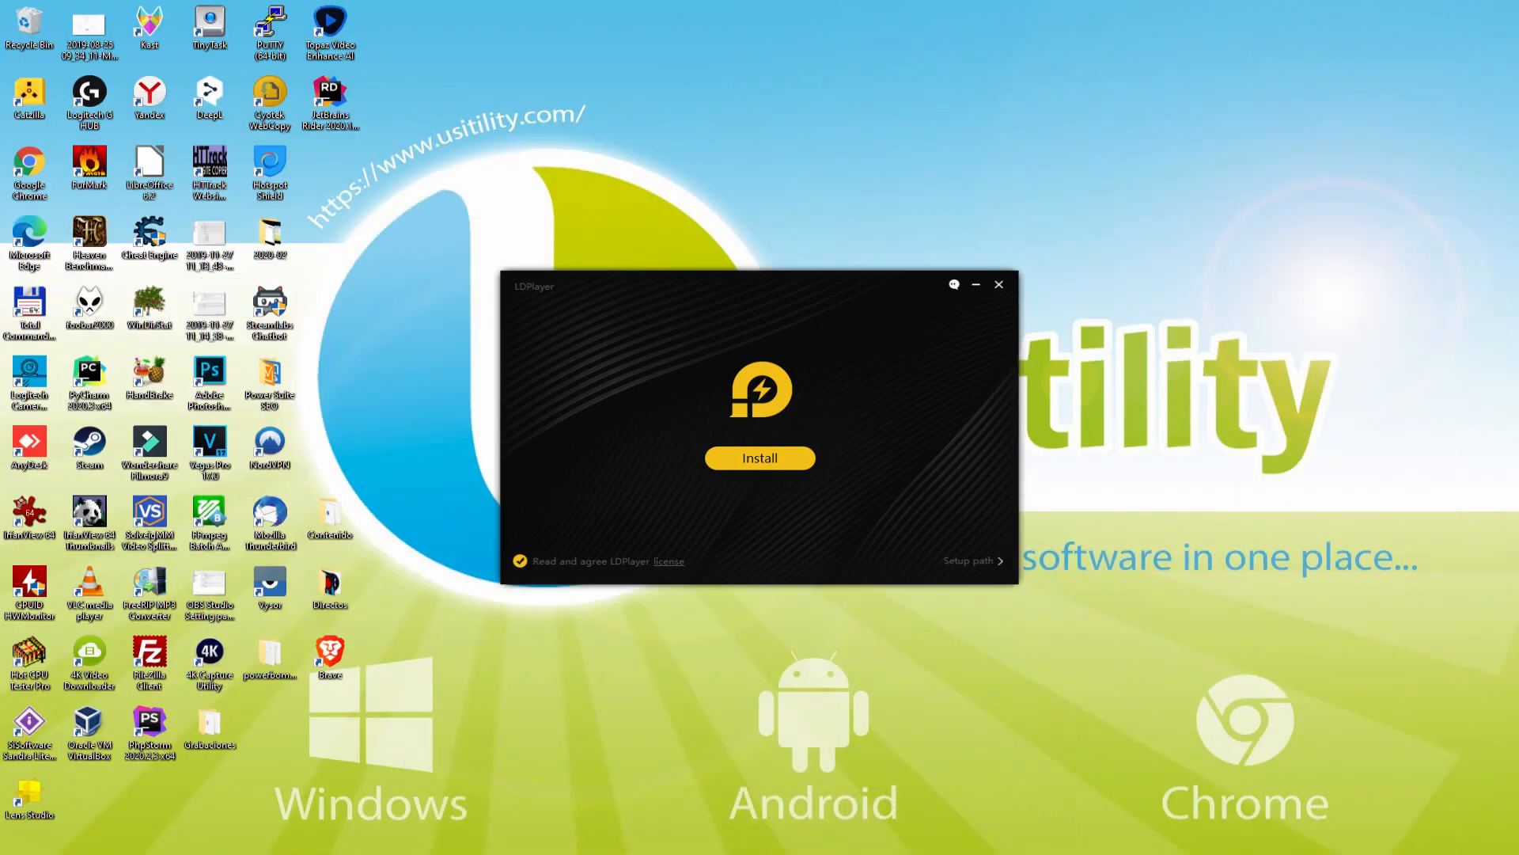
- Check the install folder C:\LDPlayer\LDPlayer4.0\, keep it, and start installing LDPlayer
left_click(760, 457)
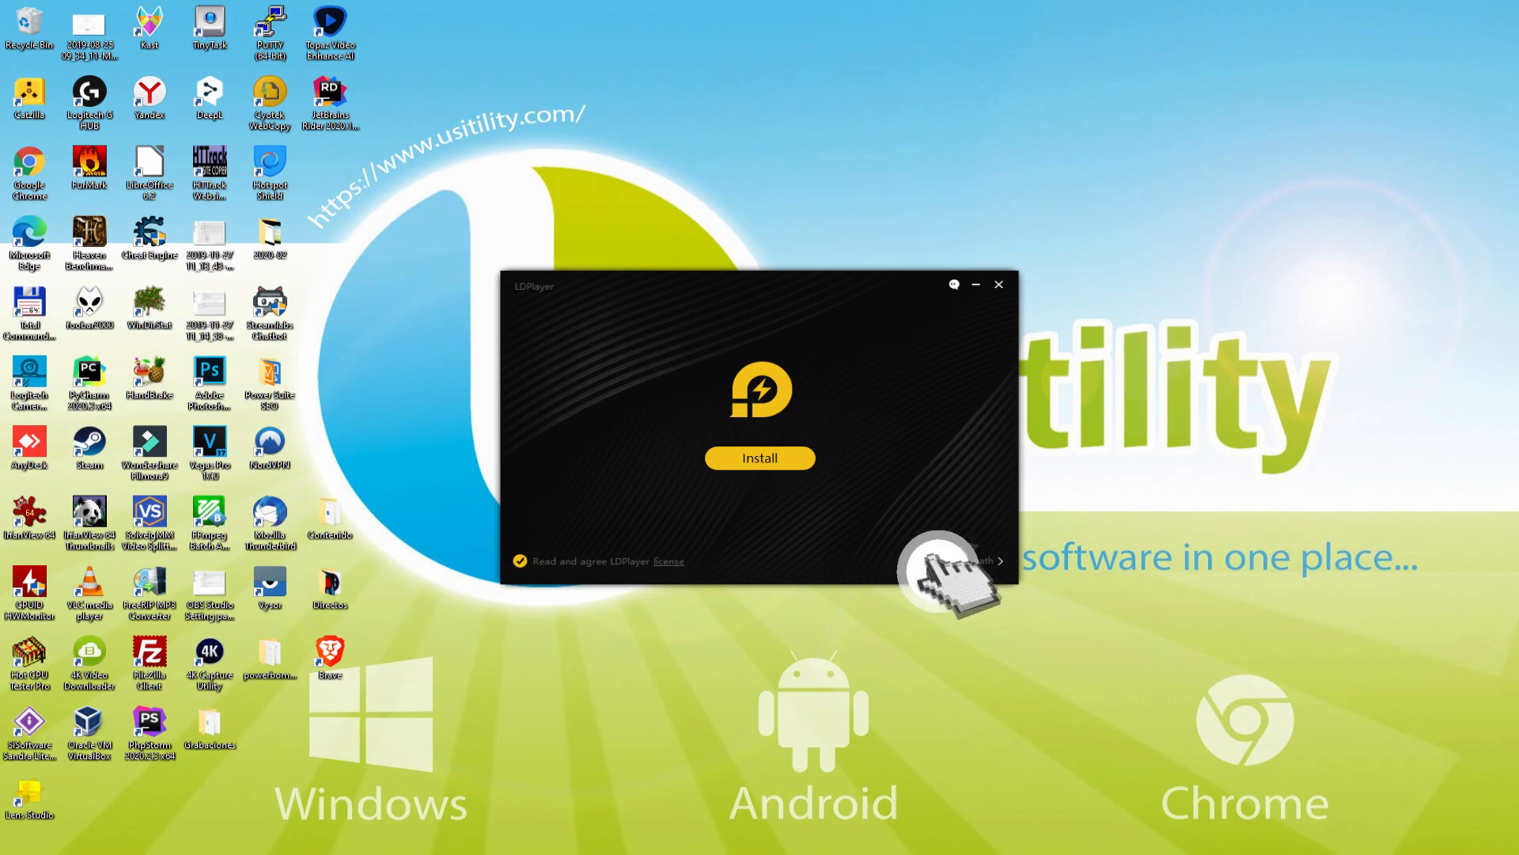
left_click(759, 457)
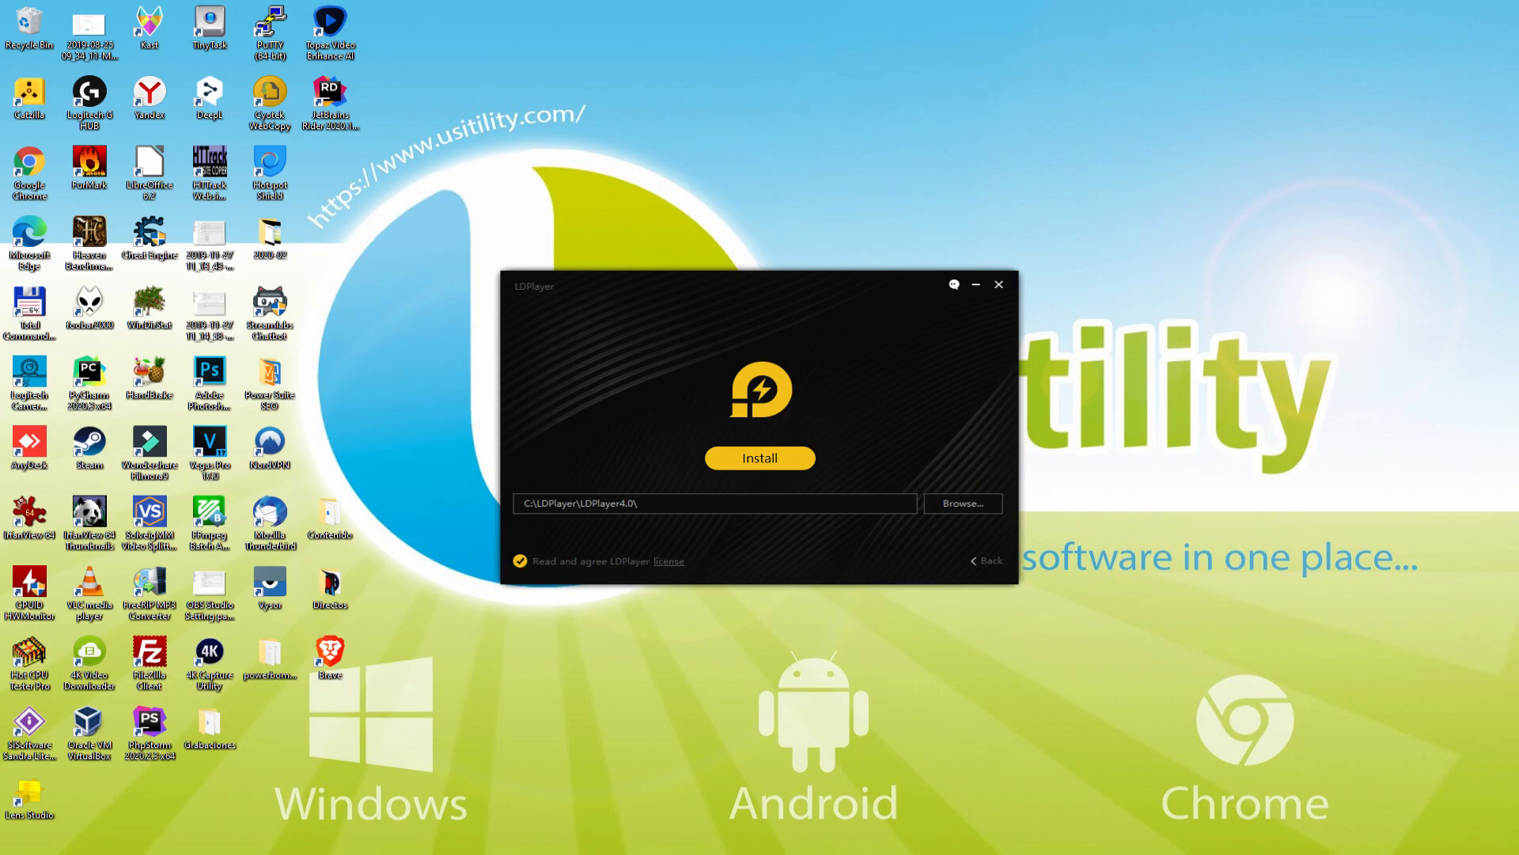
mouse_move(994, 580)
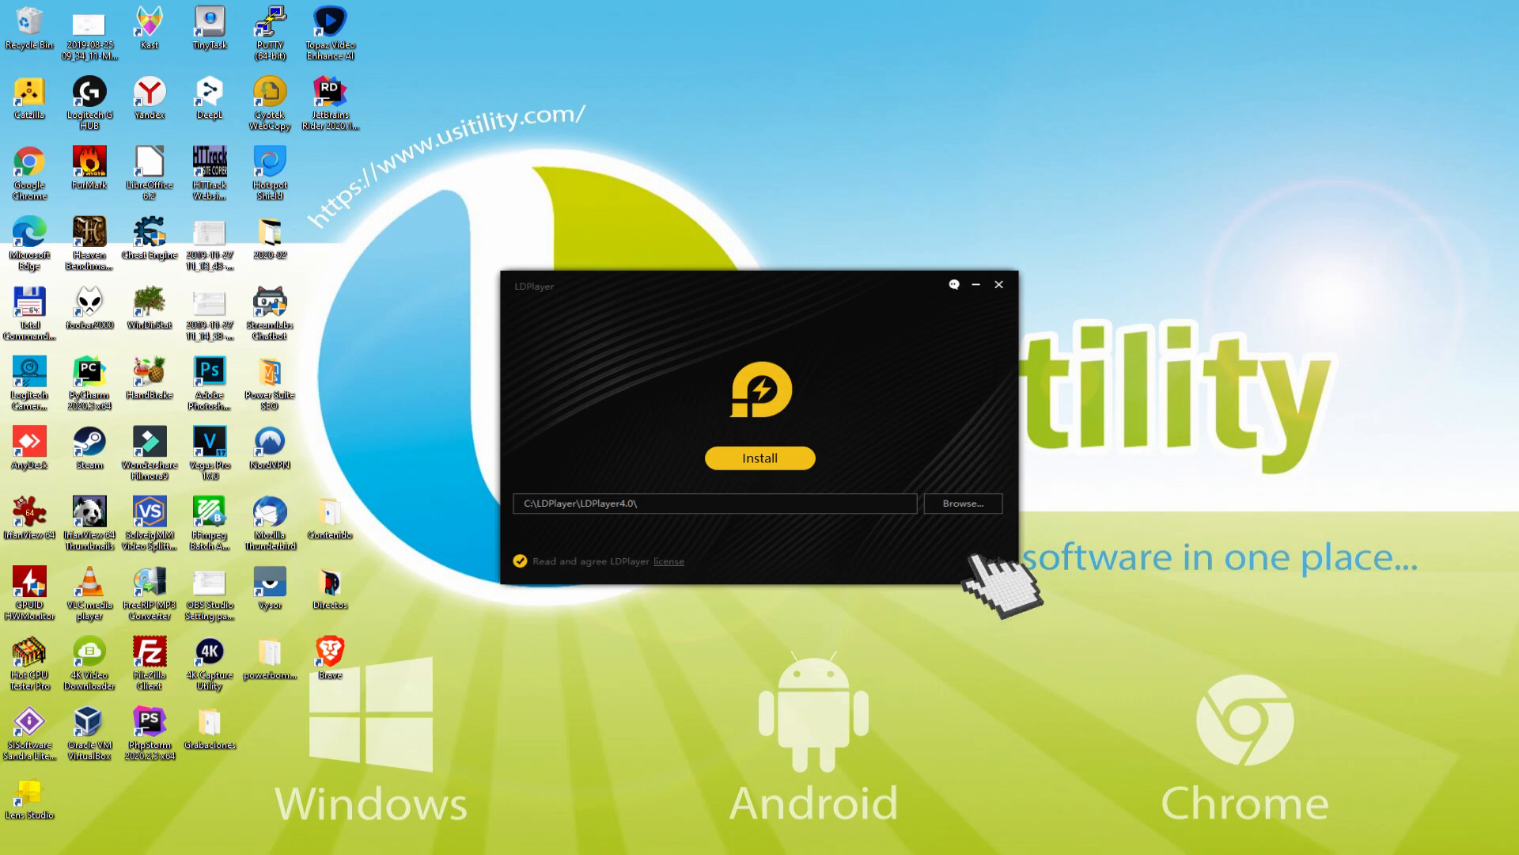
left_click(759, 457)
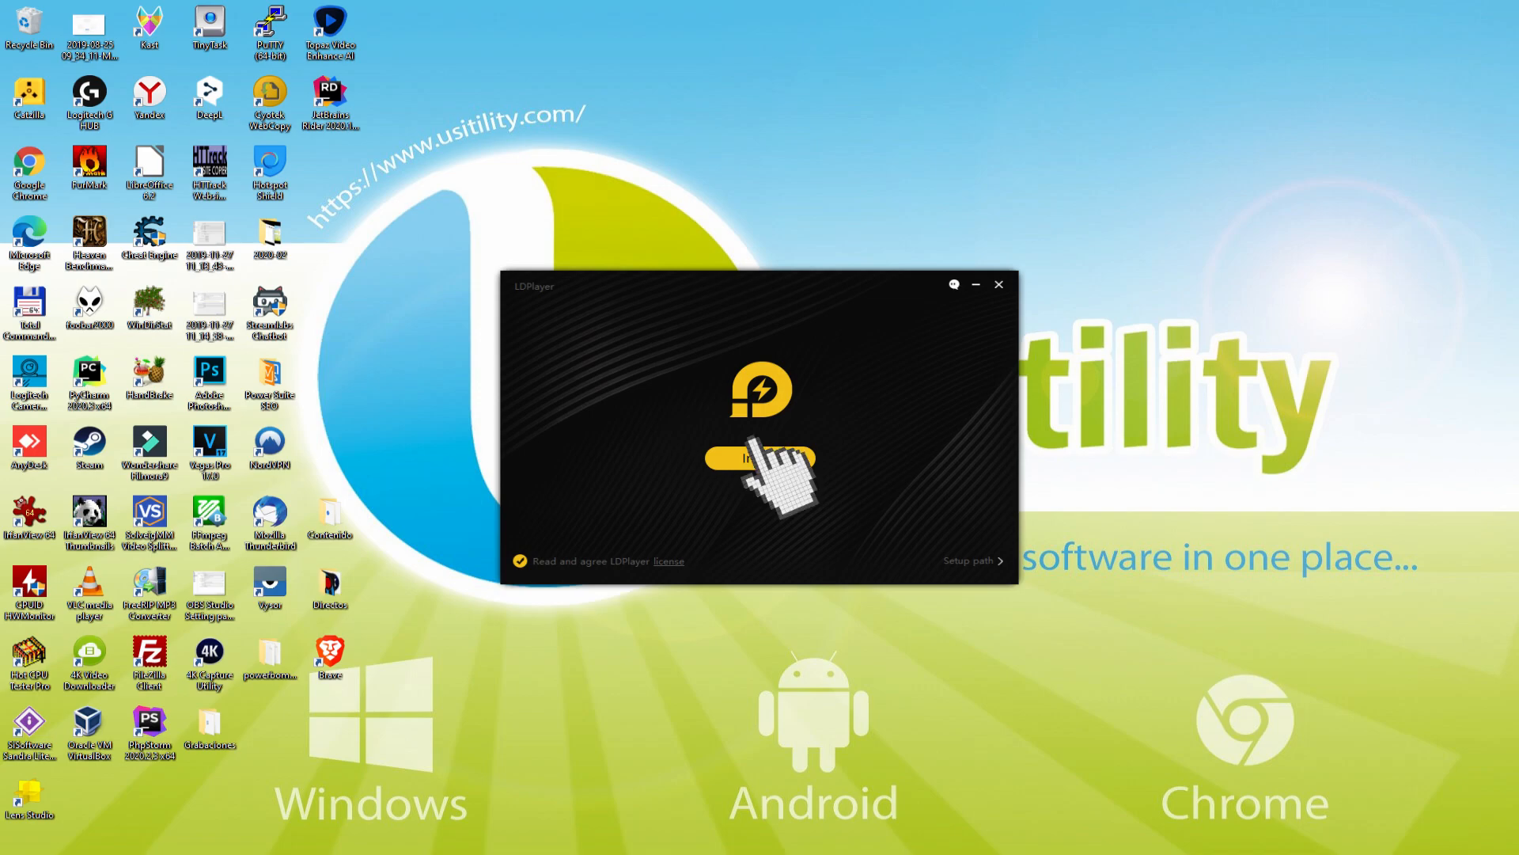
left_click(761, 458)
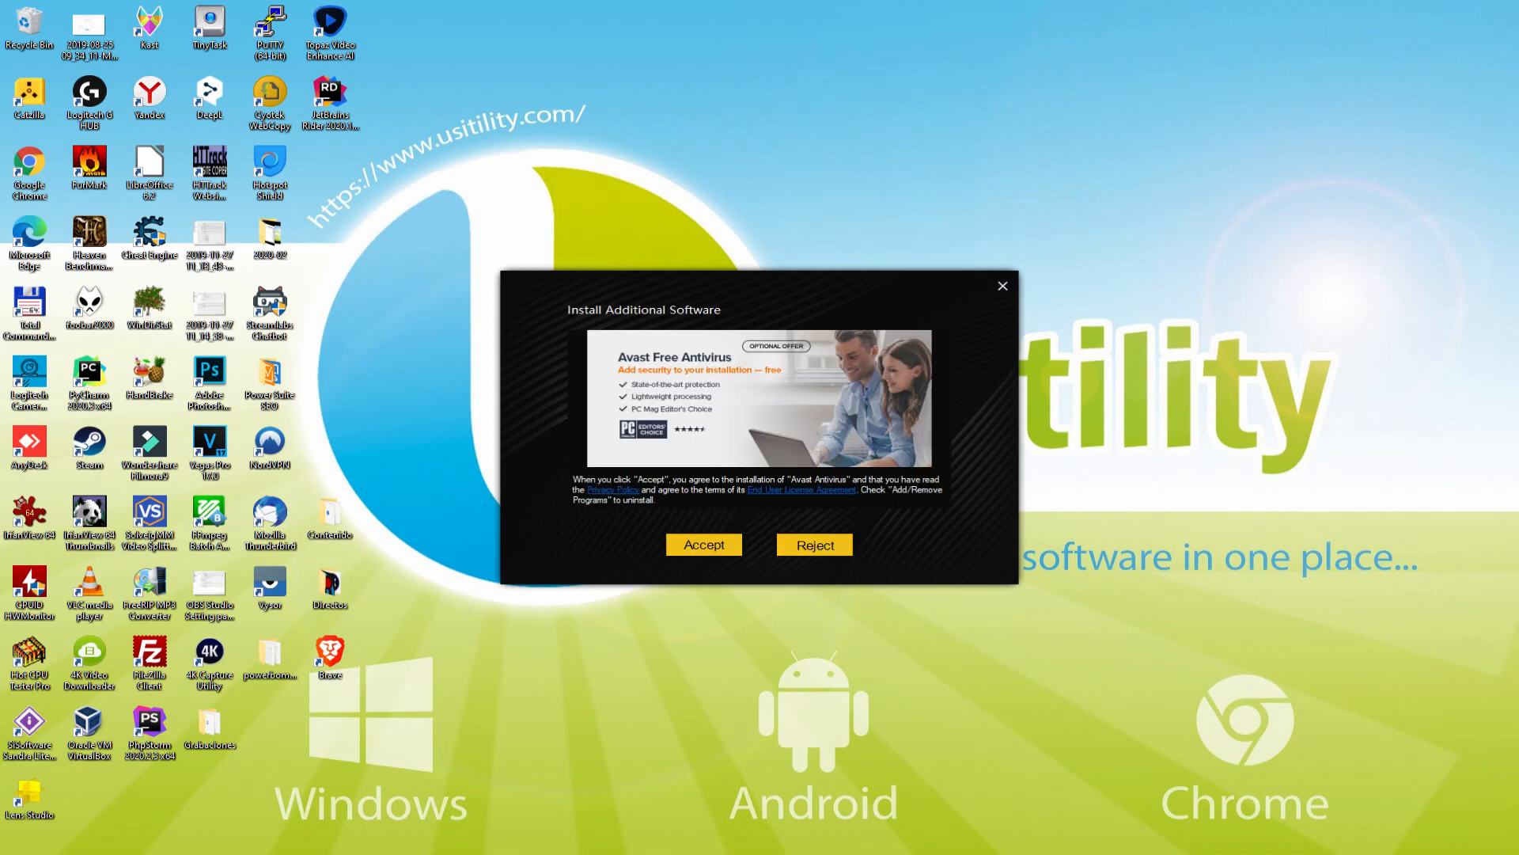
mouse_move(834, 557)
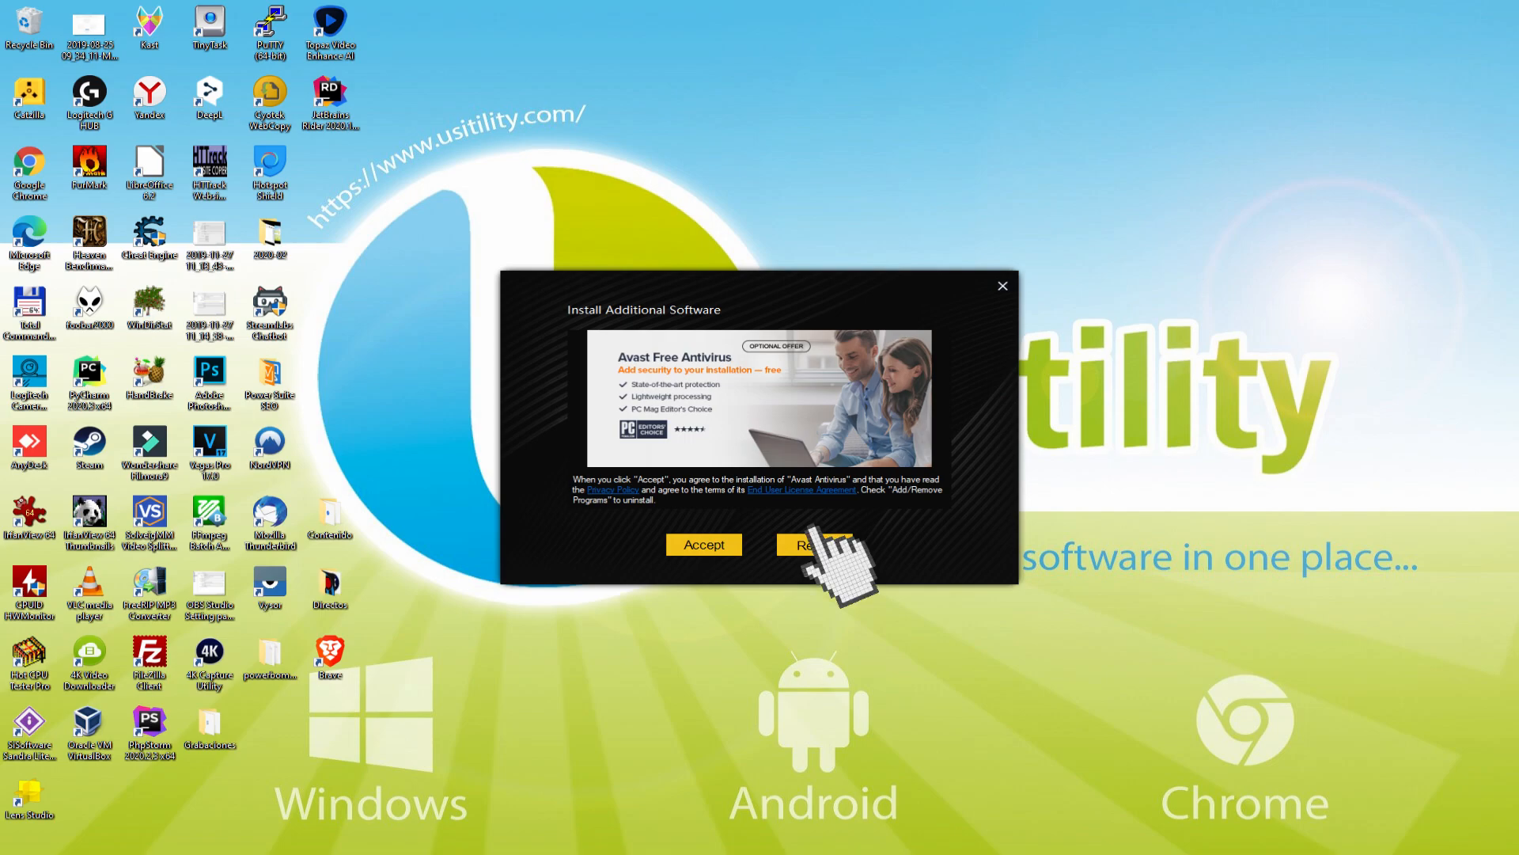
- Decline the Avast Free Antivirus and McAfee WebAdvisor add-on offers
left_click(812, 544)
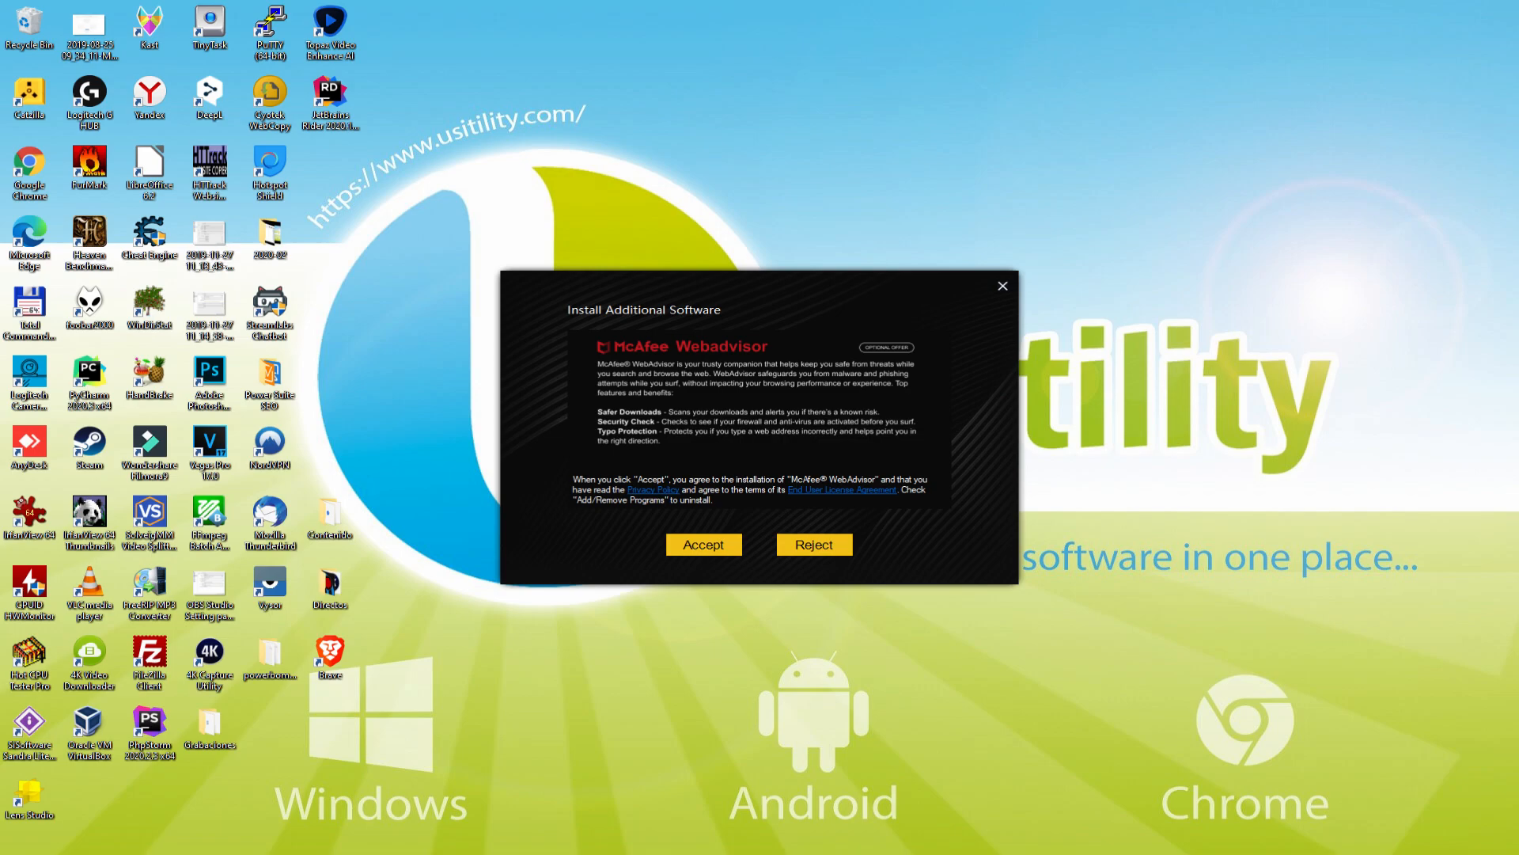
mouse_move(827, 557)
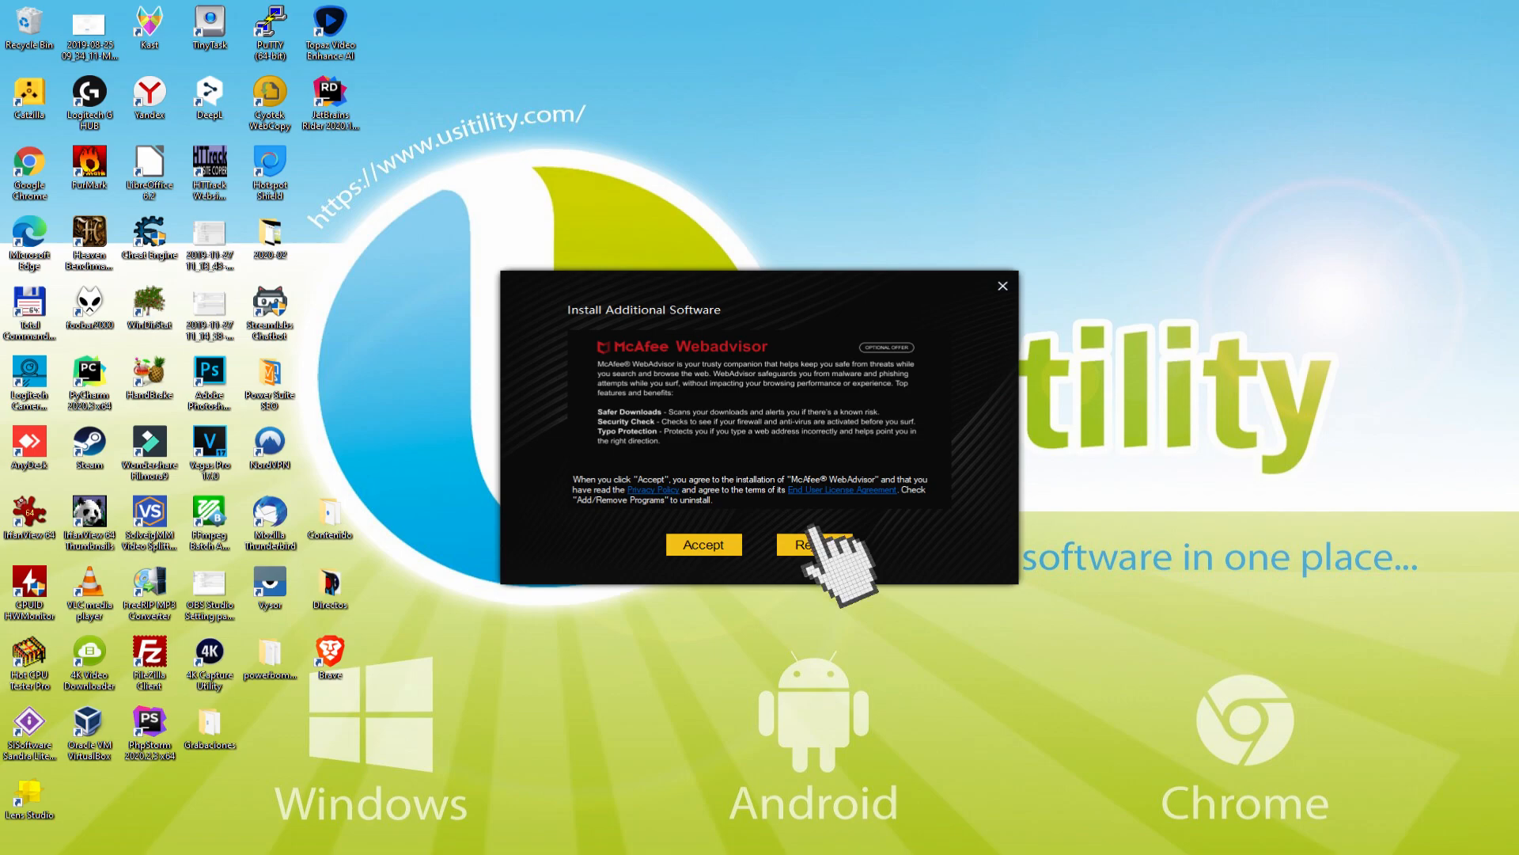
left_click(812, 543)
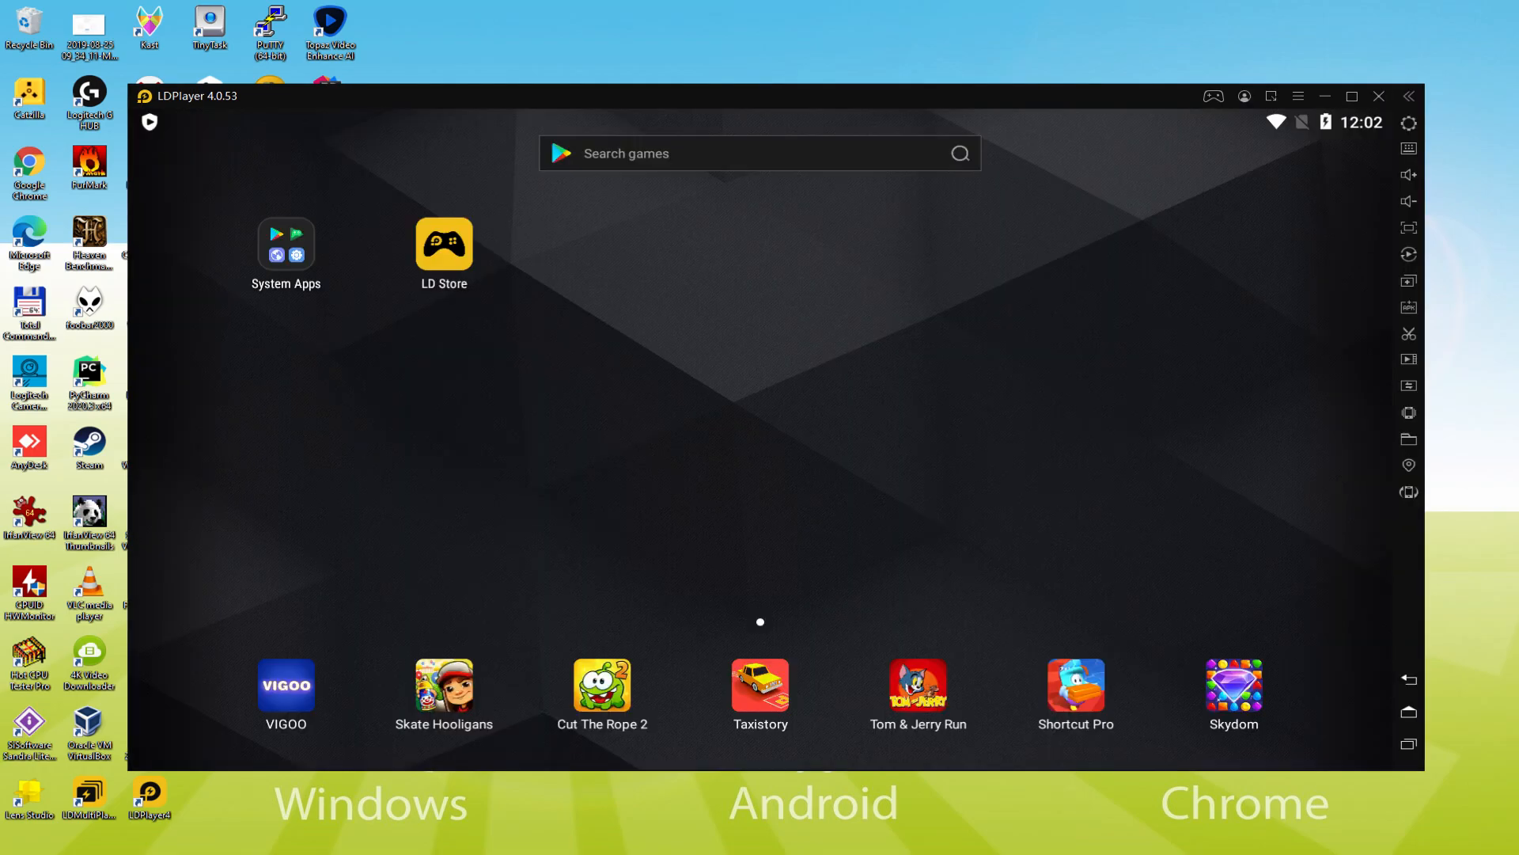
left_click(443, 244)
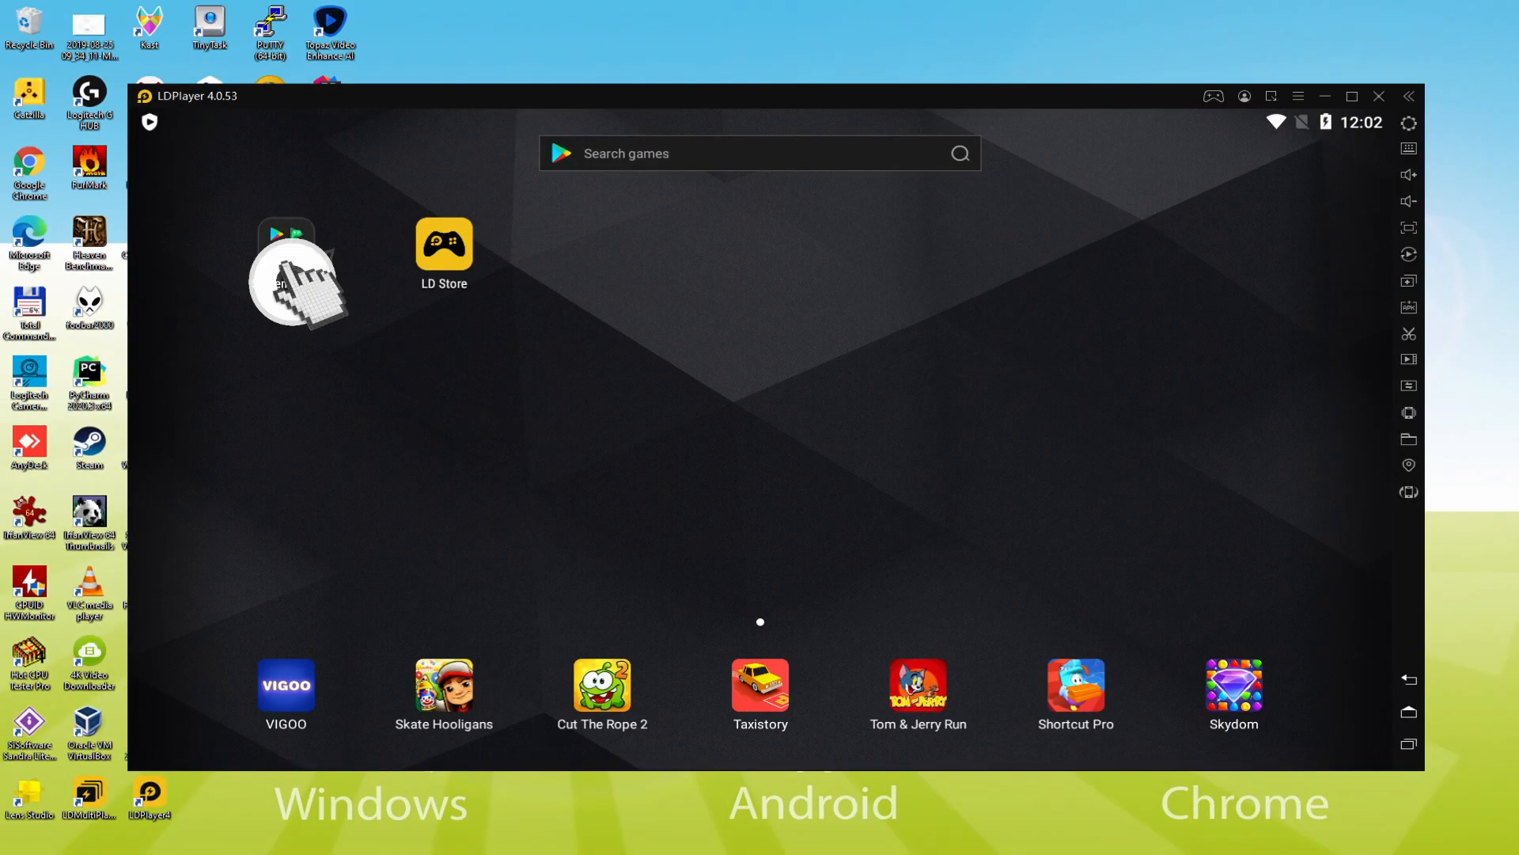
- Launch Google Play from System Apps and begin the Google account sign-in
left_click(285, 253)
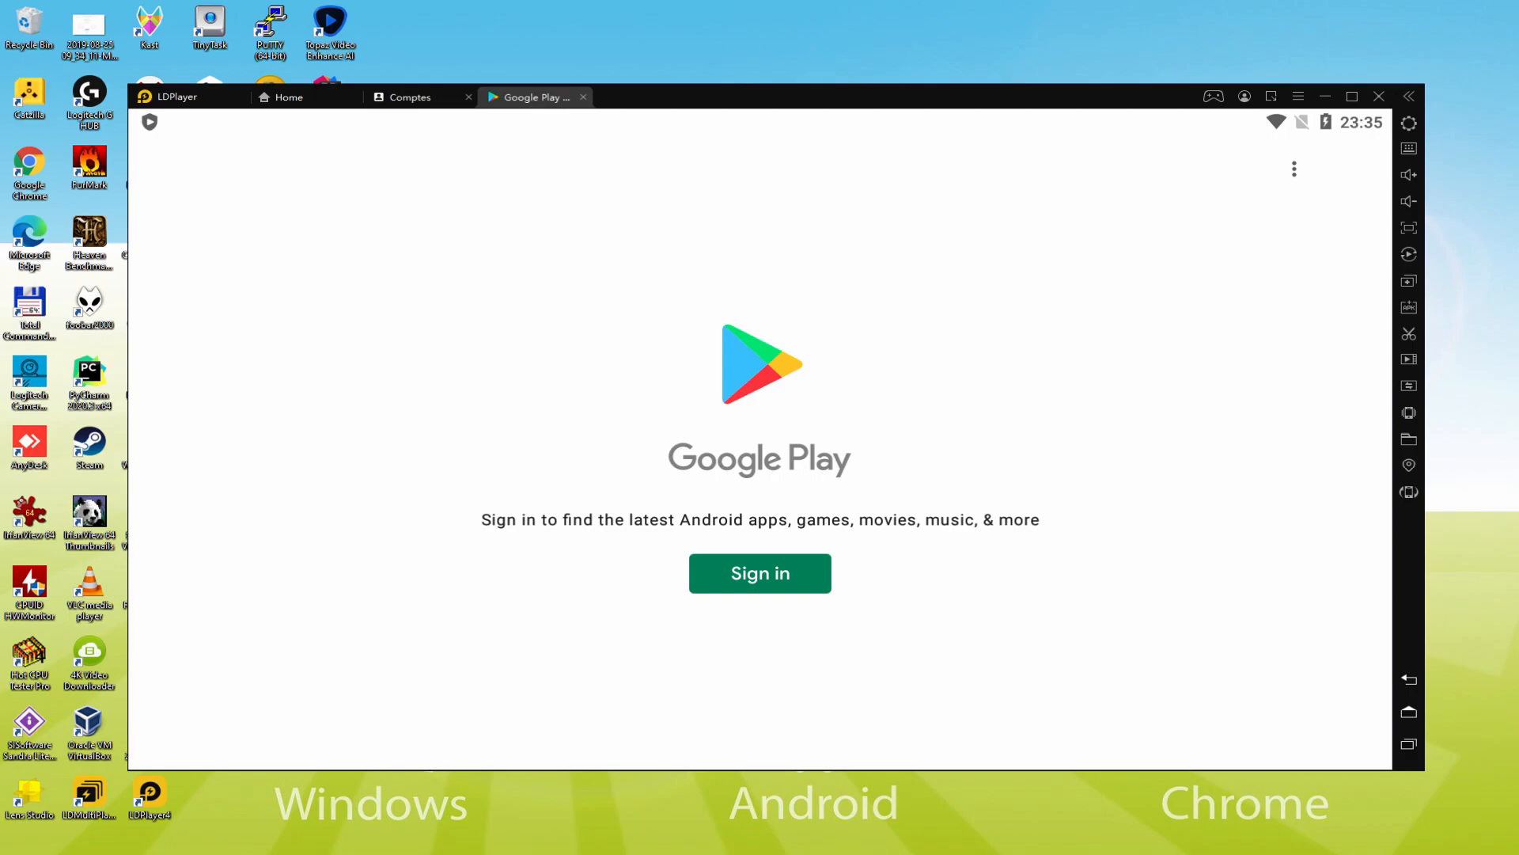
left_click(760, 573)
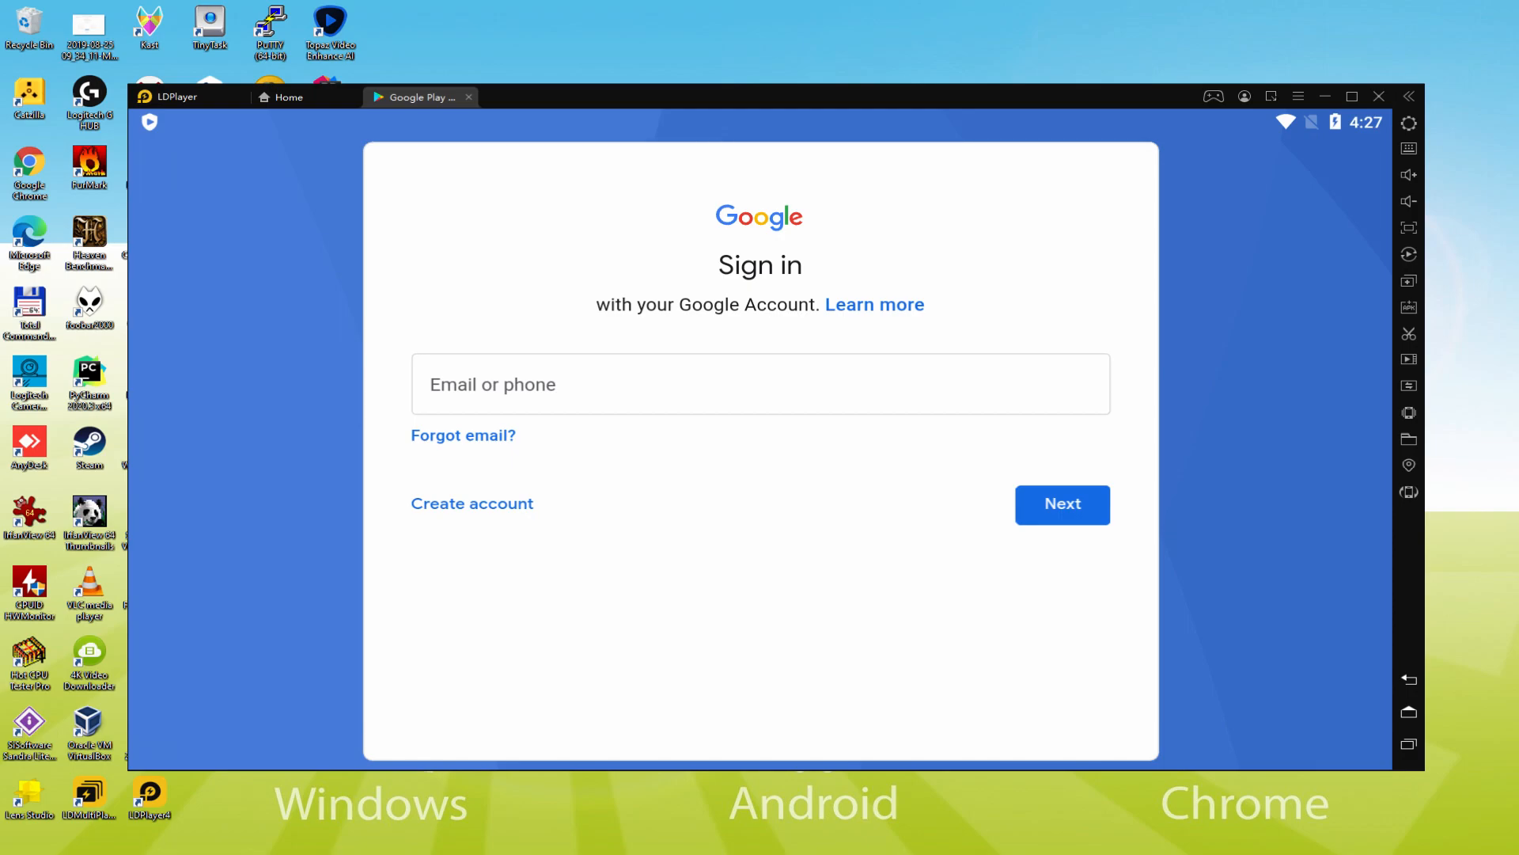
- Sign in to the Google account, agree to the terms, and accept with Drive backup turned off
left_click(1060, 503)
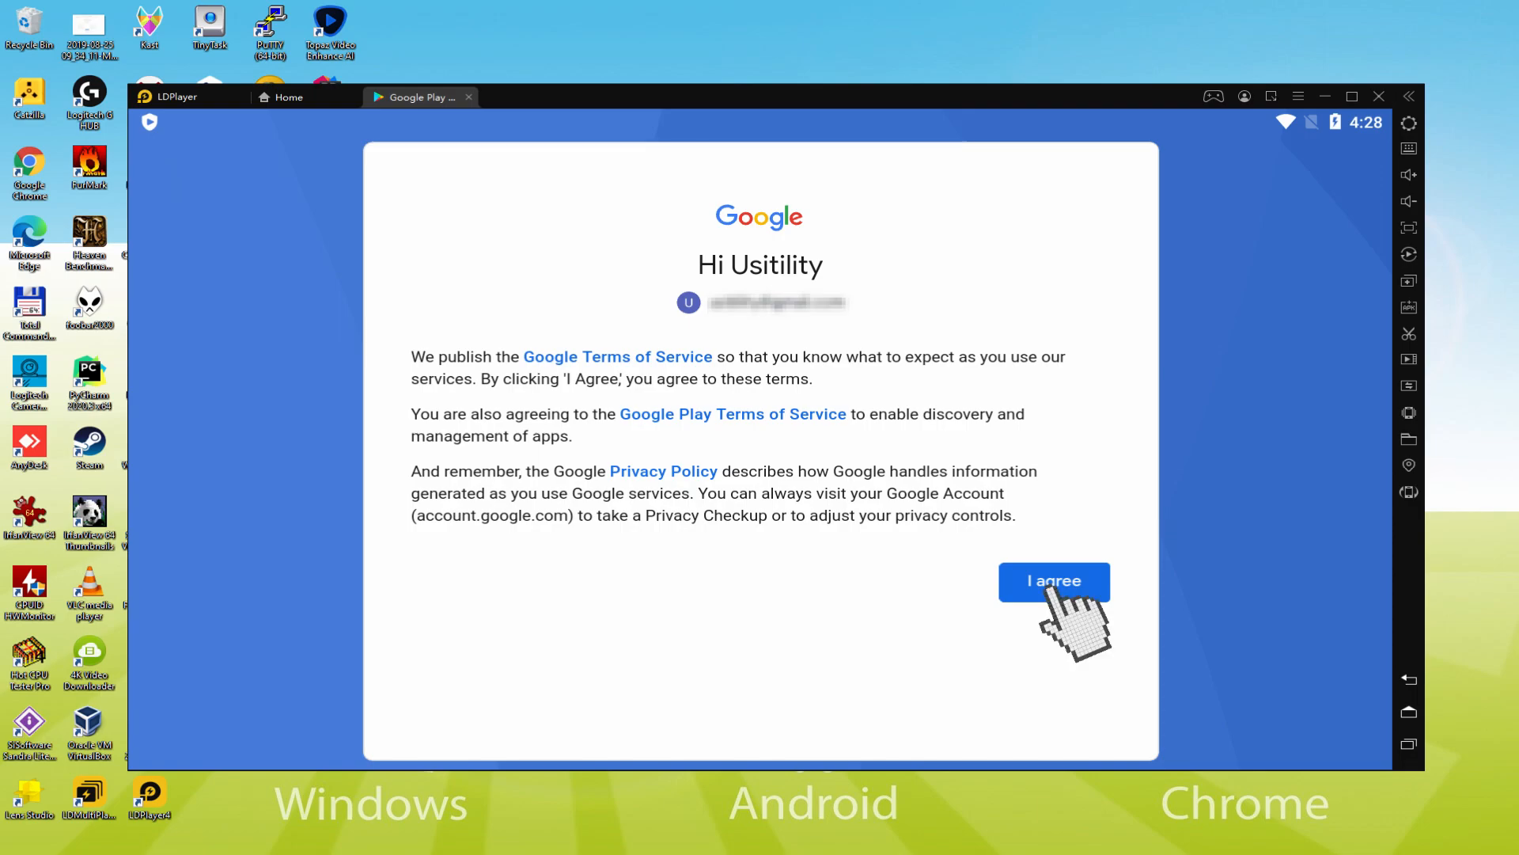
left_click(1054, 580)
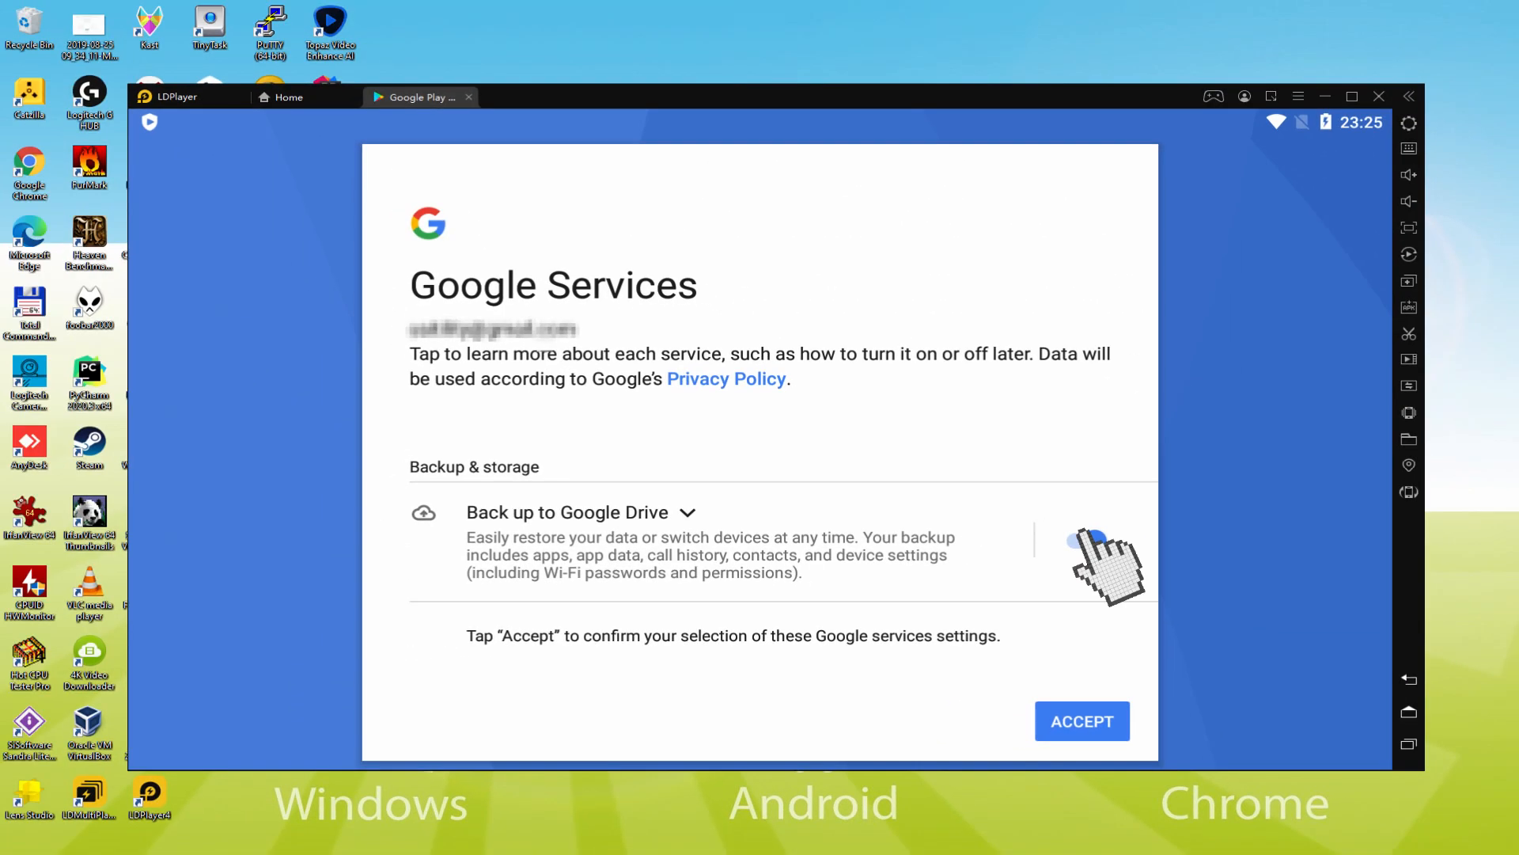
left_click(1079, 541)
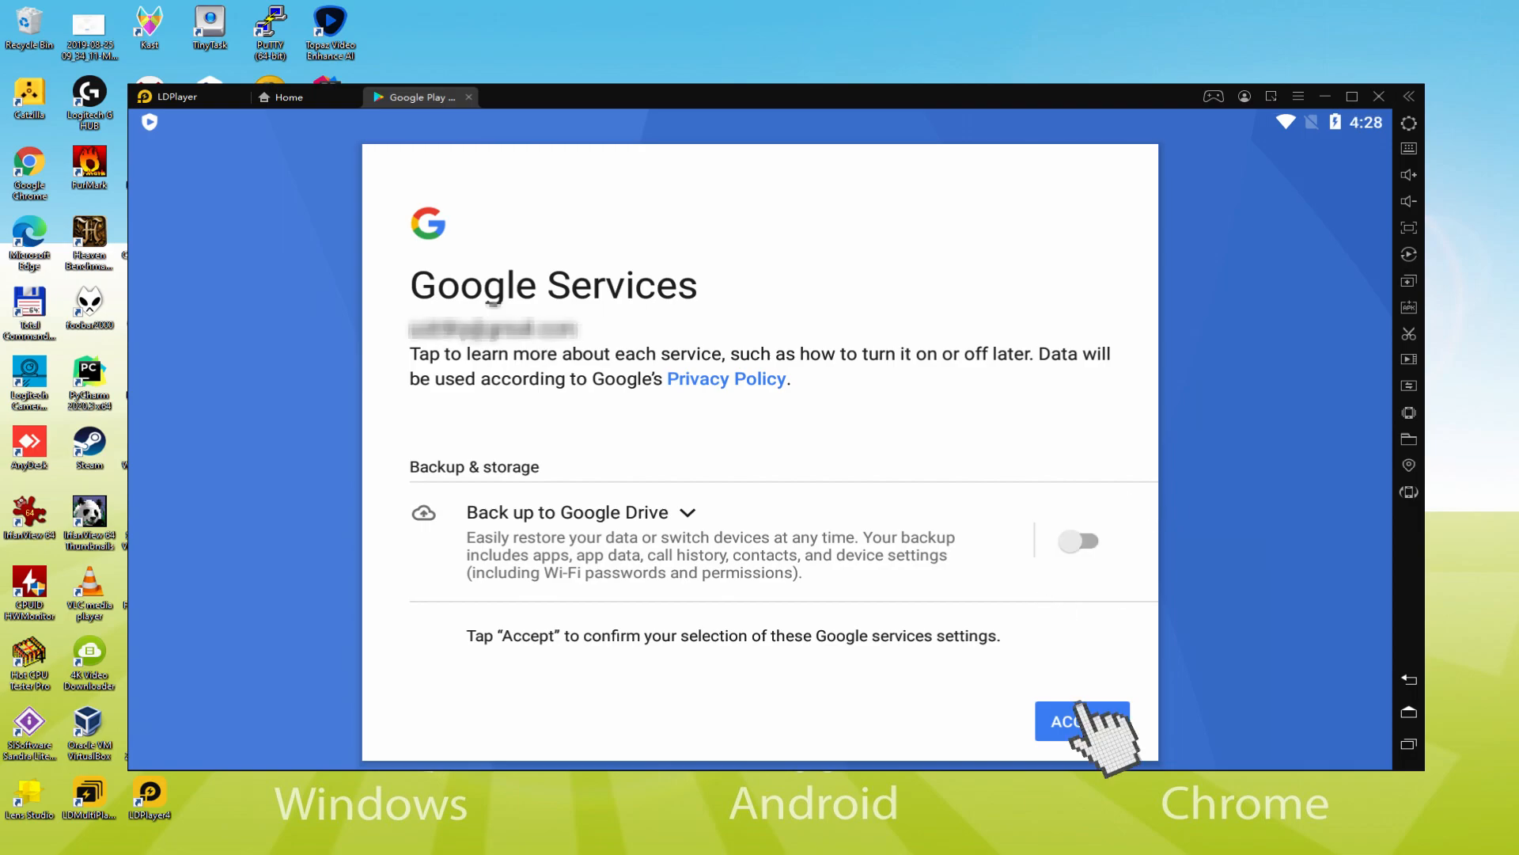
left_click(1082, 722)
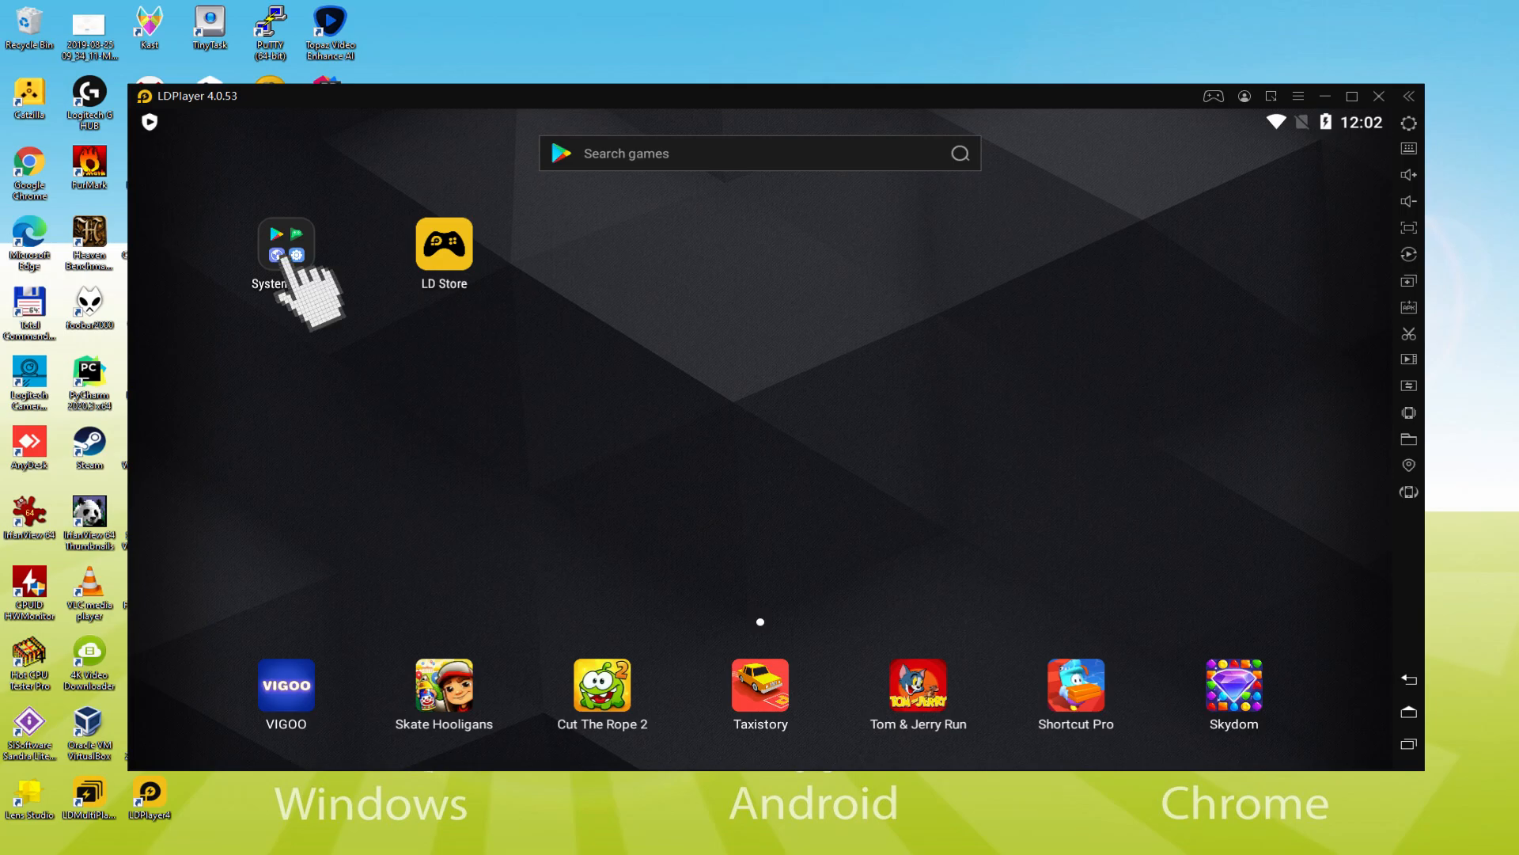
- Reach the Play Store through System Apps to search for saint seiya awakening
left_click(285, 242)
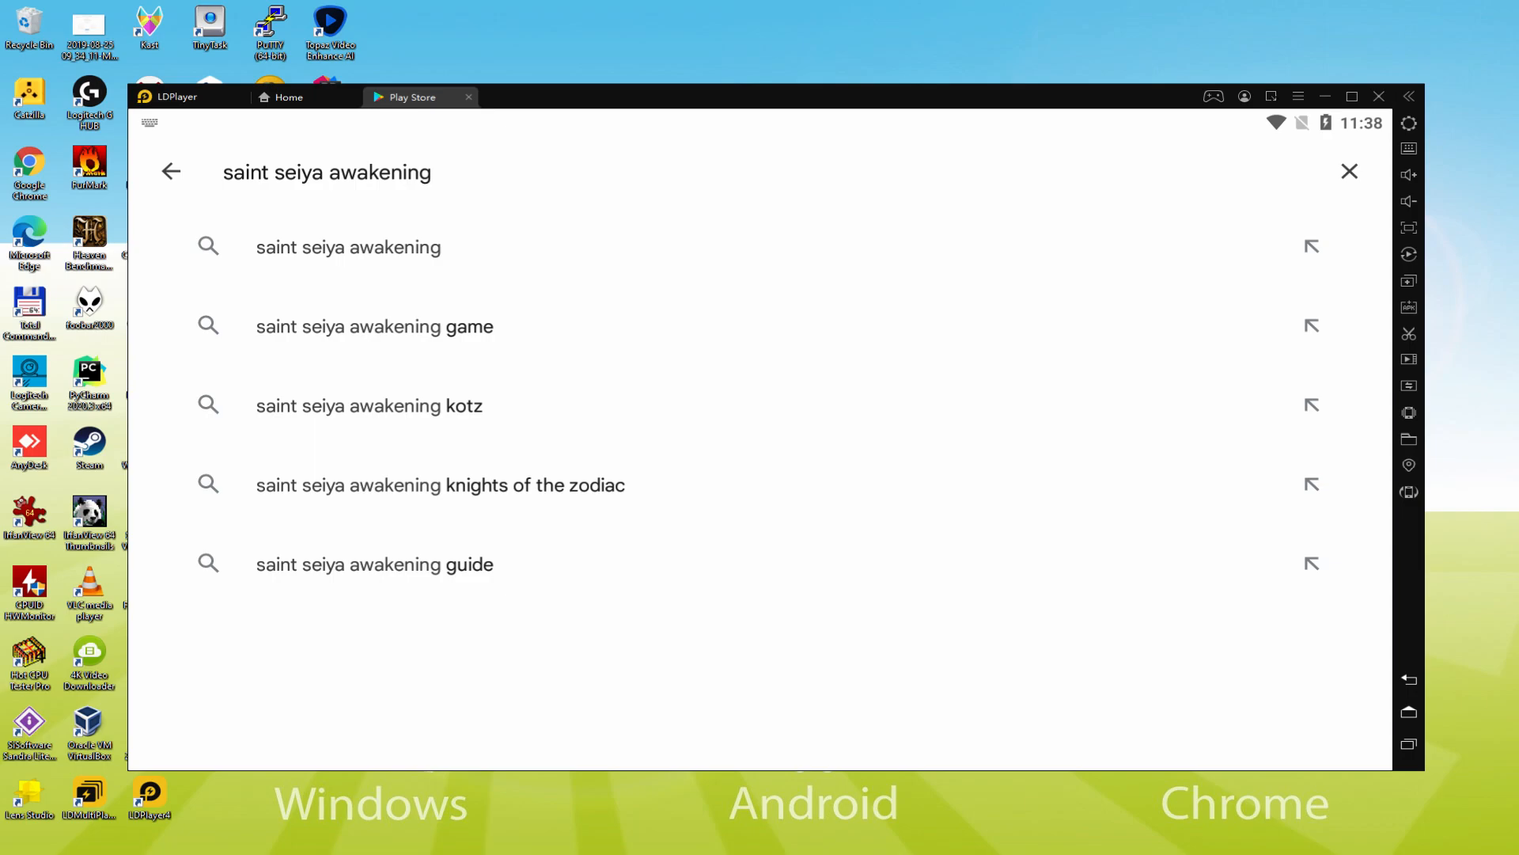
mouse_move(329, 266)
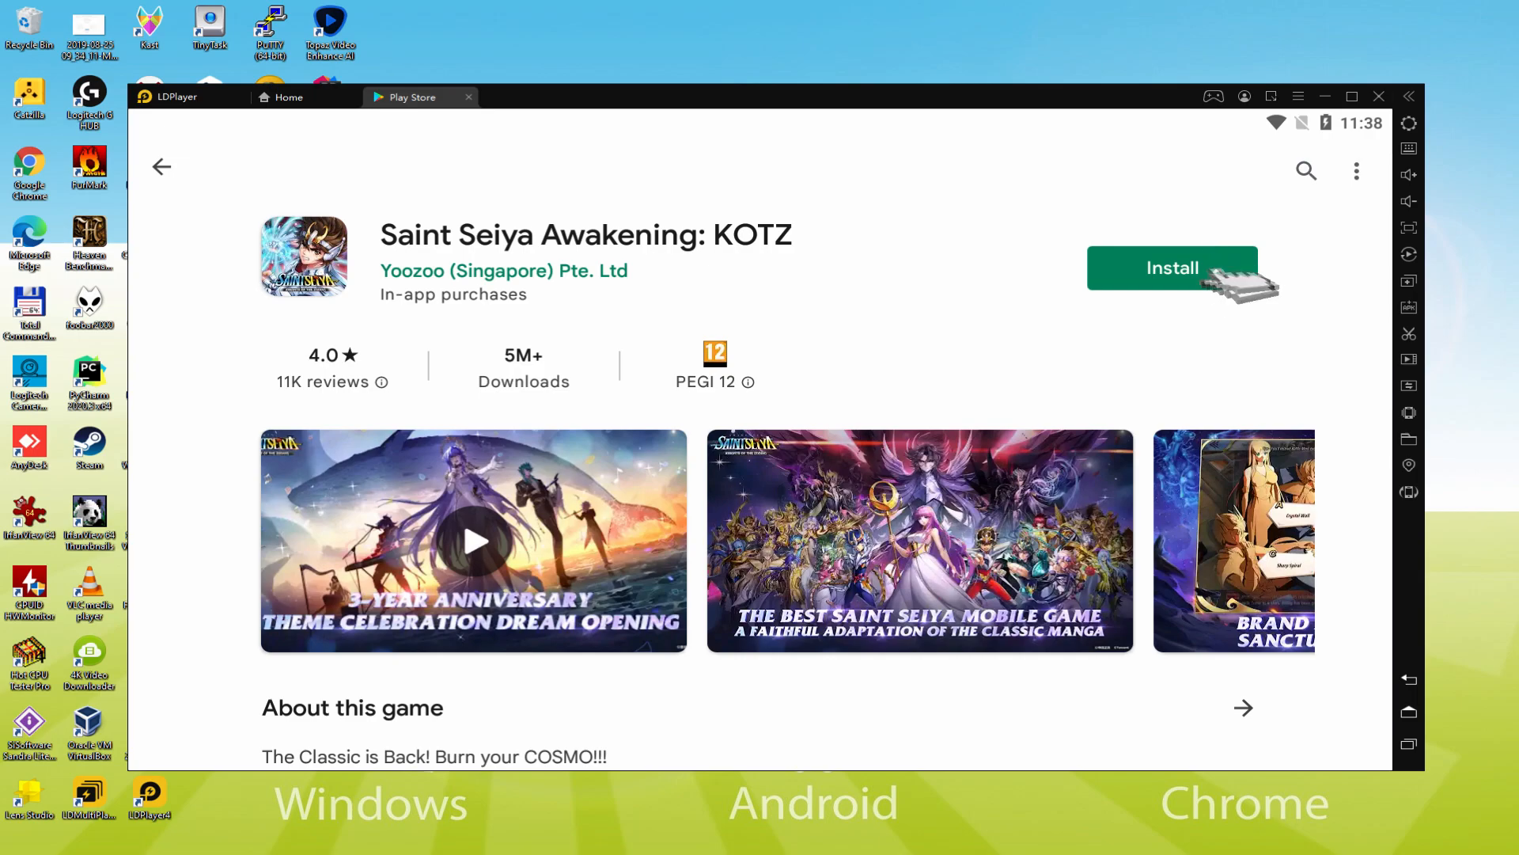
- Install Saint Seiya Awakening: KOTZ from its Play Store page and run it
left_click(1171, 269)
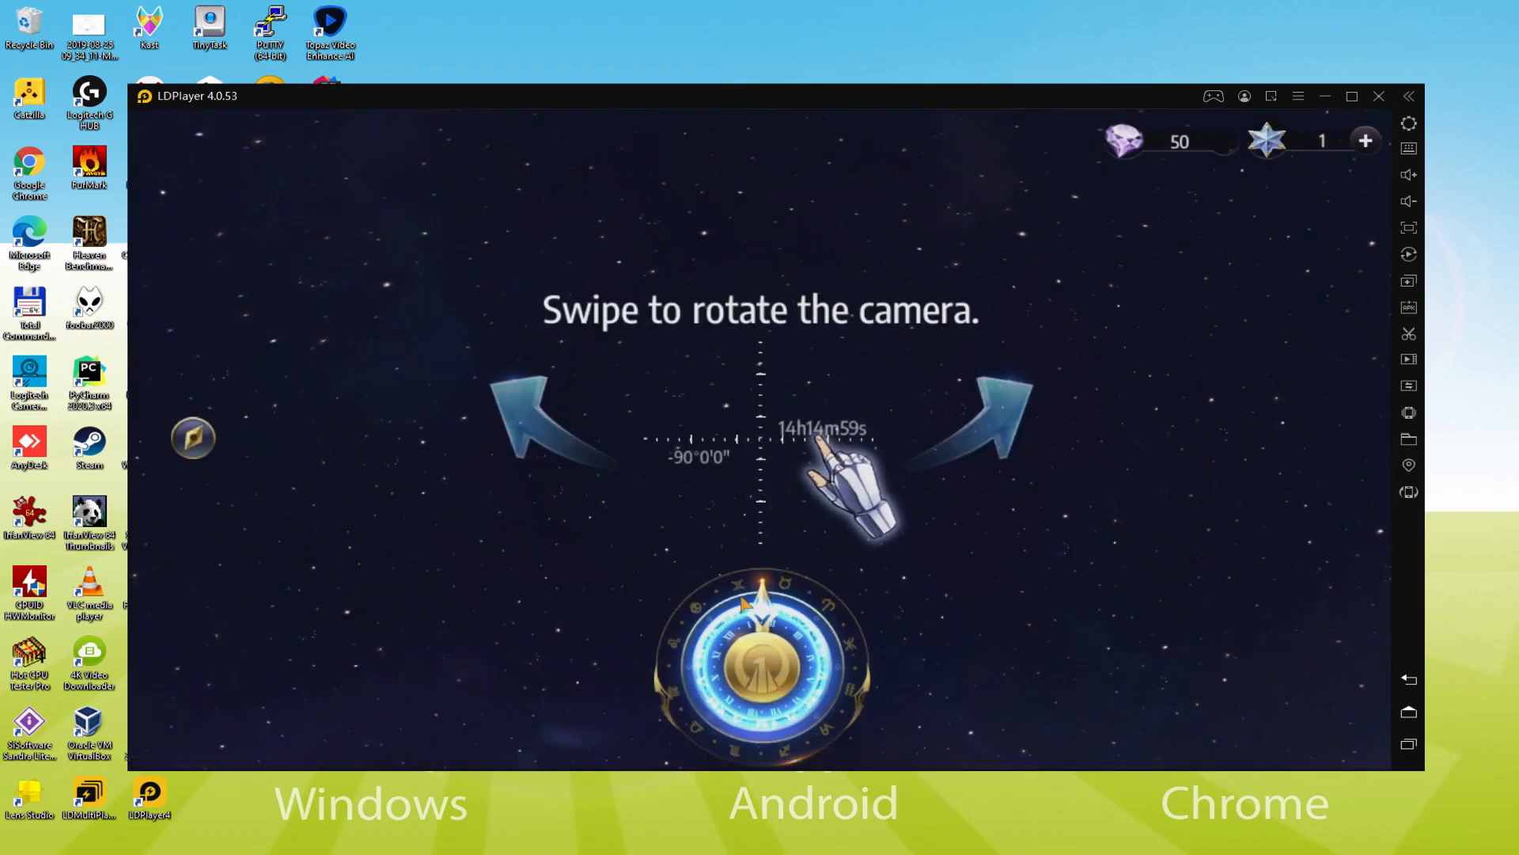
- Swipe to rotate the game camera and complete the tutorial prompt
left_click_drag(844, 475, 726, 475)
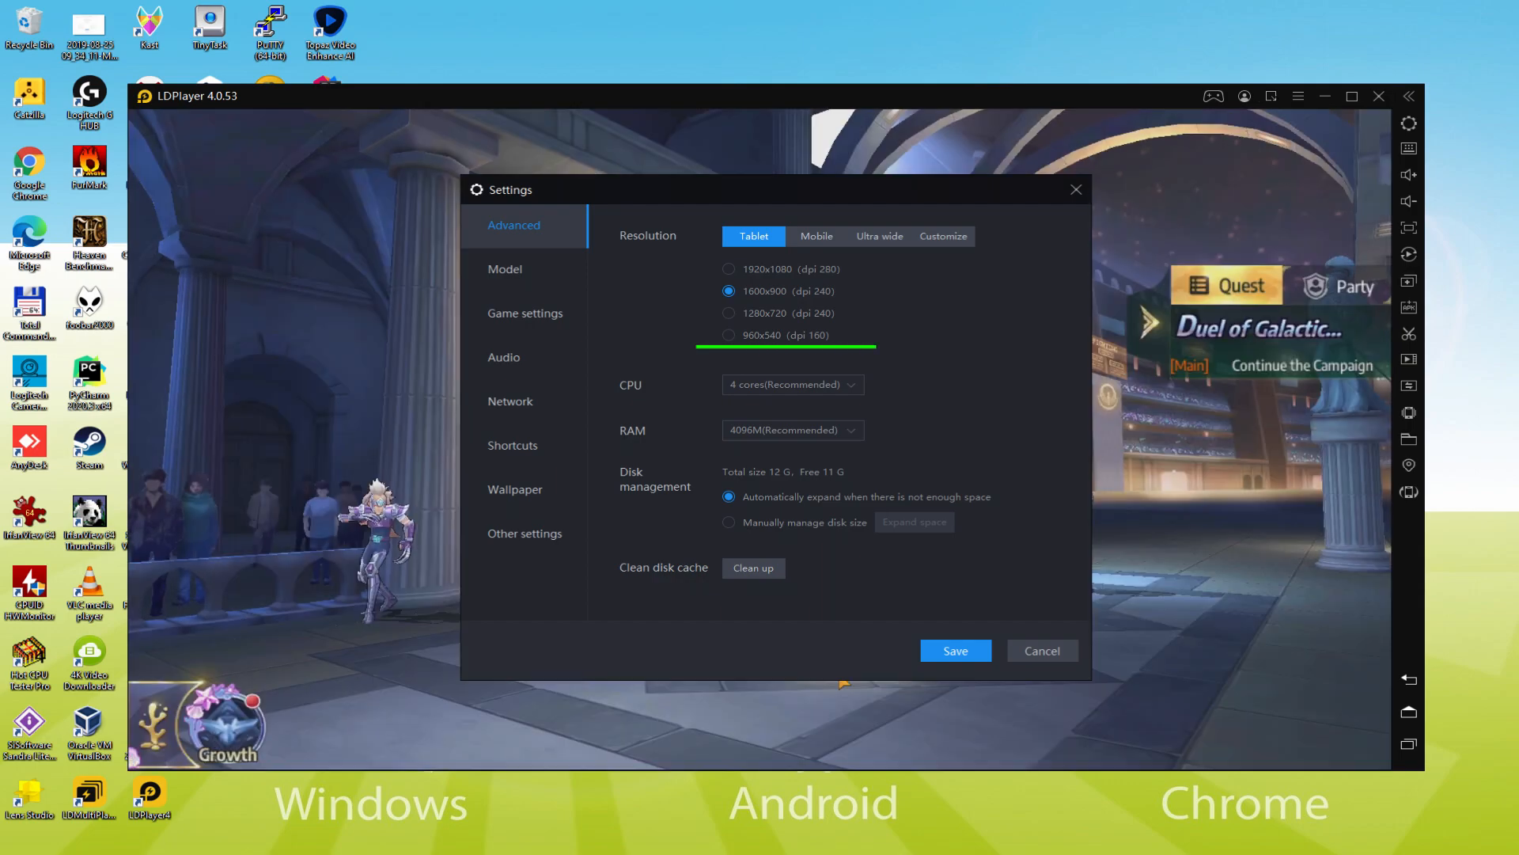
left_click(728, 334)
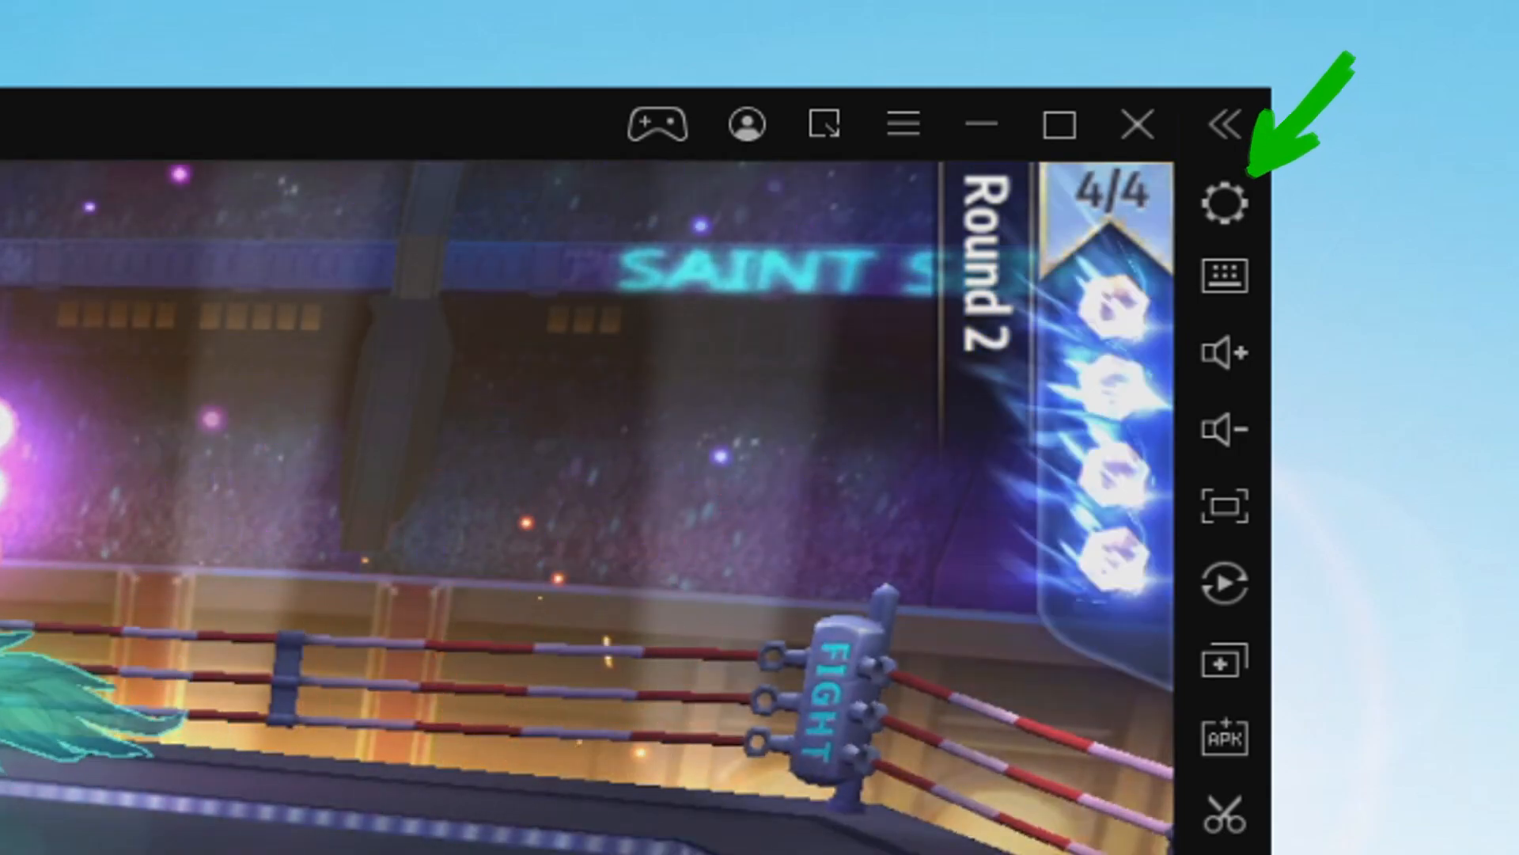
- Bring up the emulator settings showing the emulated samsung SM-G973N device
left_click(1225, 201)
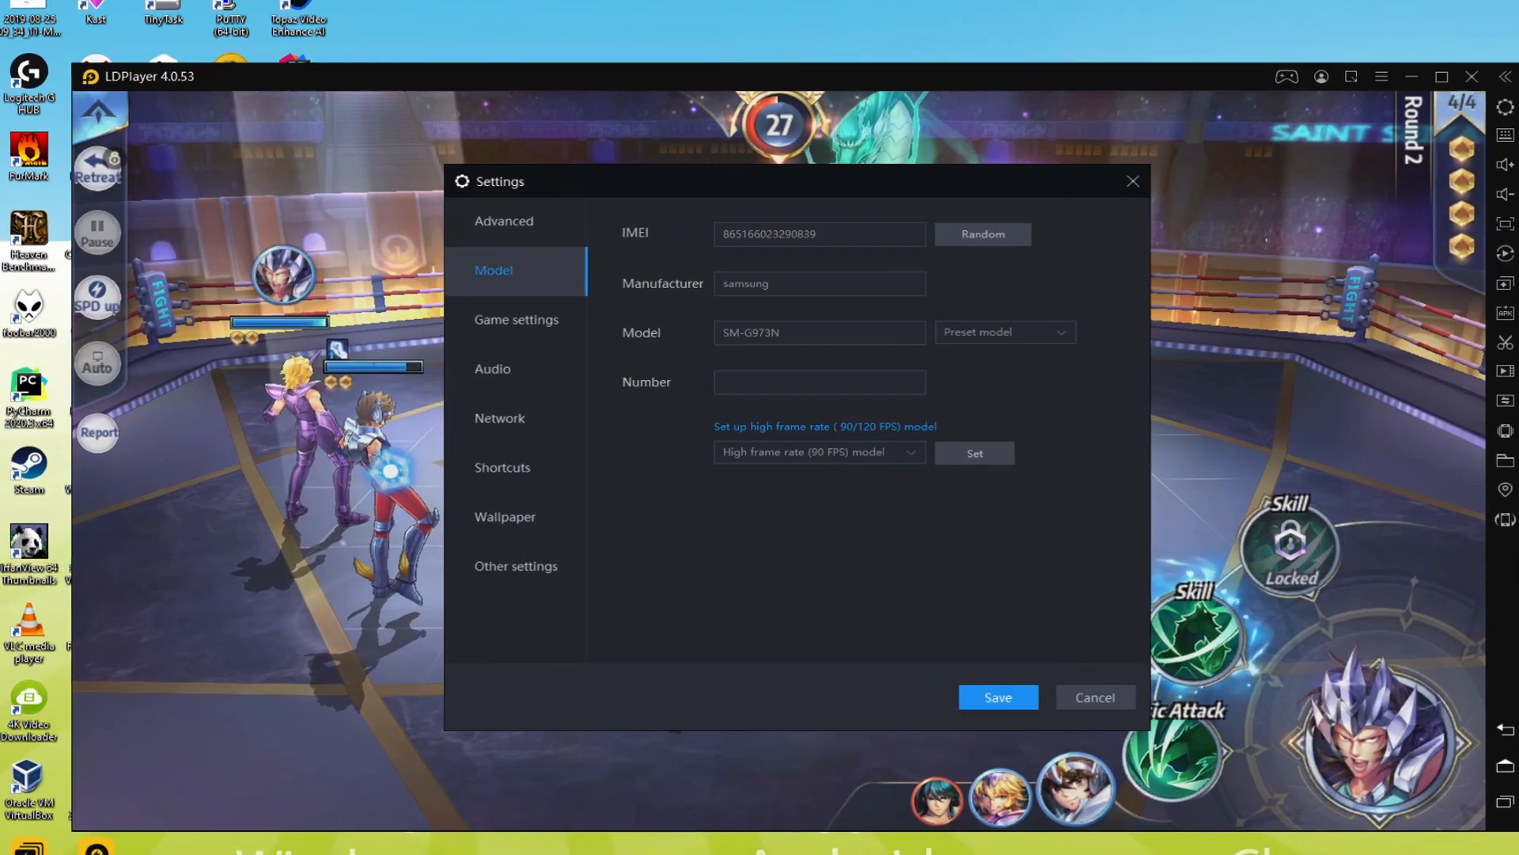